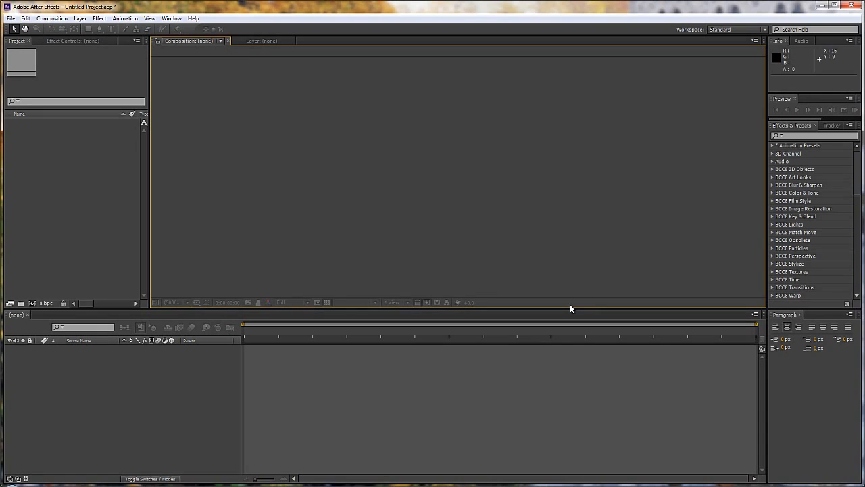
pyautogui.moveTo(34, 309)
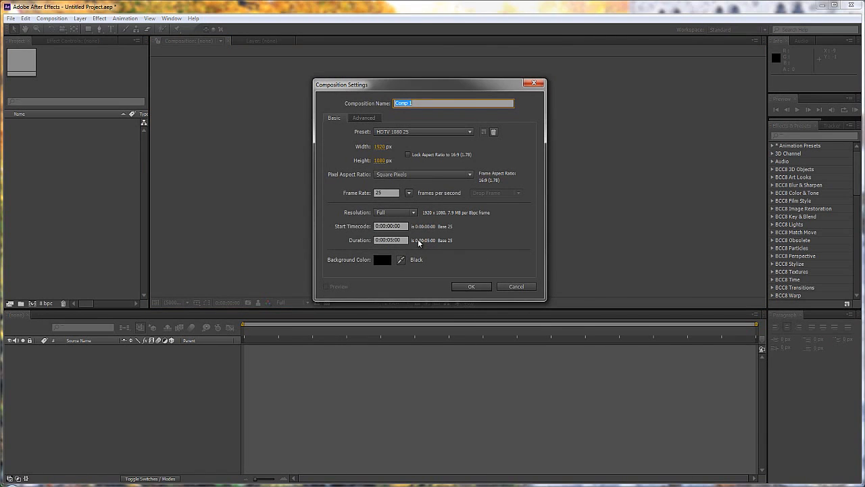
pyautogui.moveTo(450, 114)
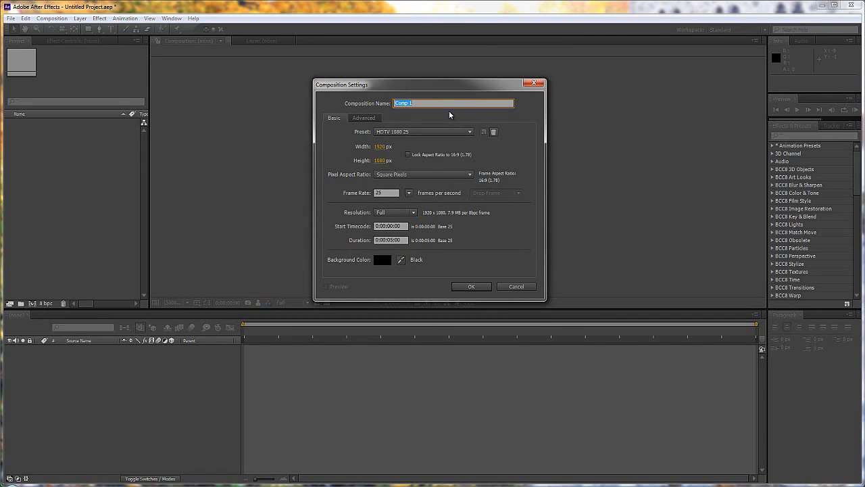
# Confirm the Composition Settings to create the 1920×1080, 25 fps, 5 s comp Main
pyautogui.click(471, 286)
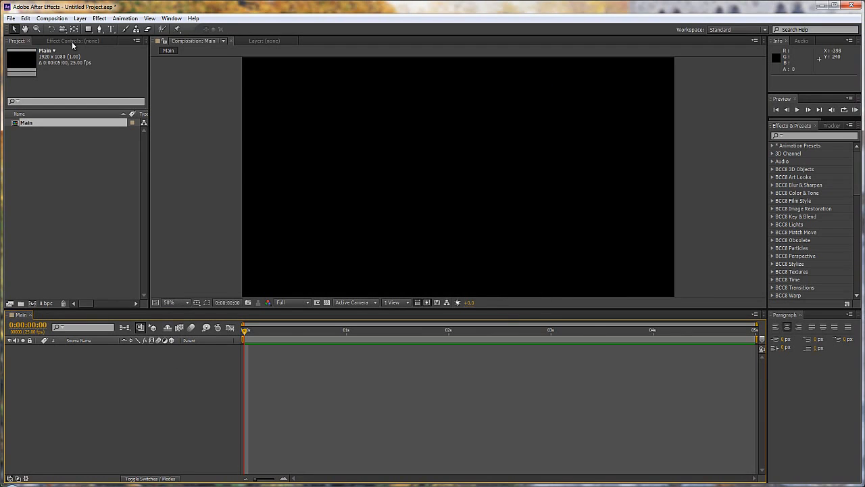
# Add a comp-sized solid layer with a cyan colour to the Main composition
pyautogui.click(80, 18)
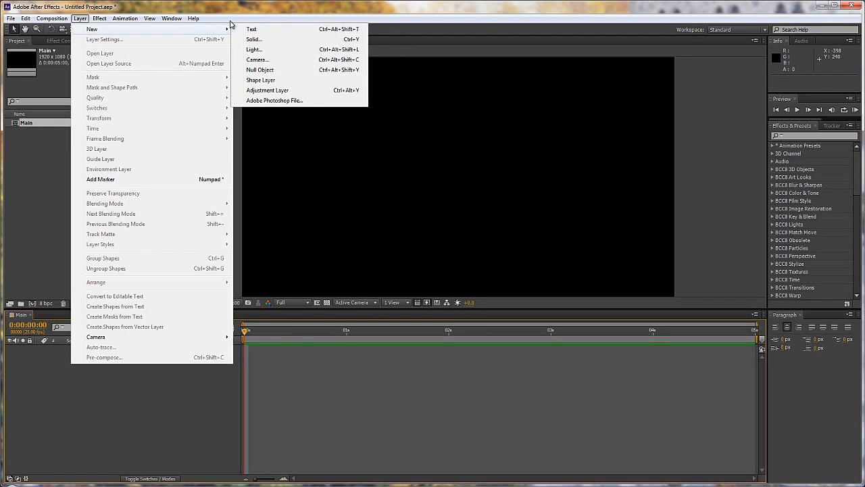
pyautogui.click(254, 39)
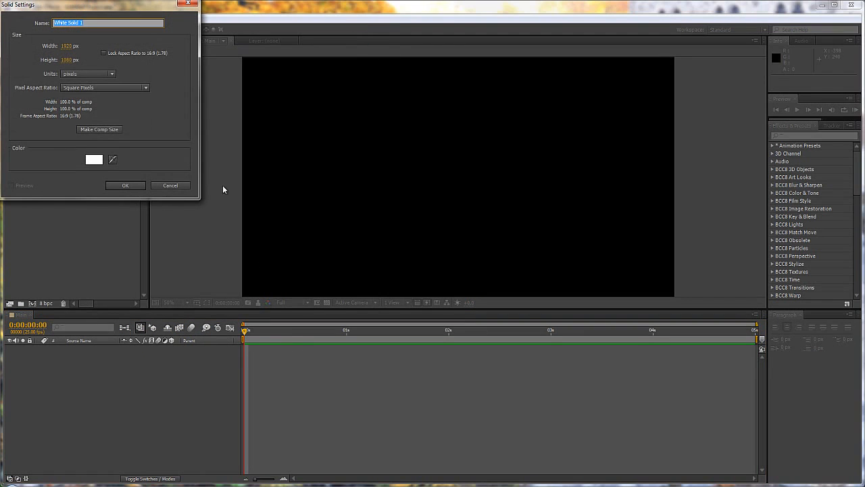
pyautogui.click(94, 160)
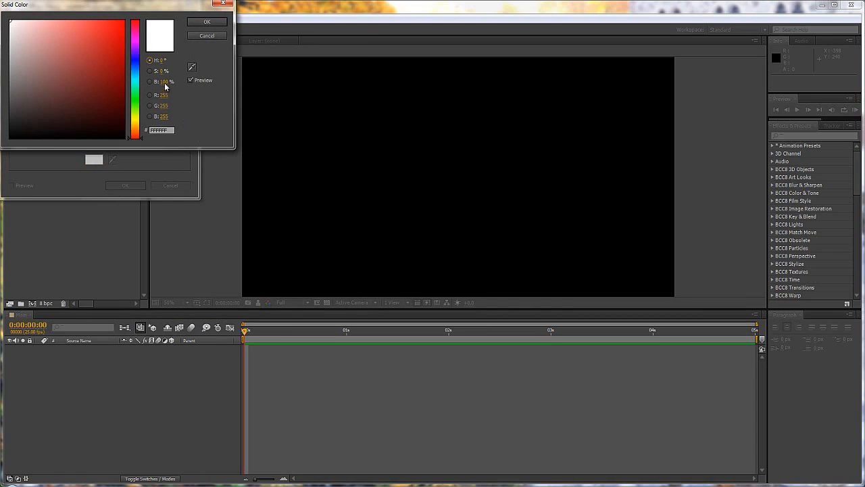
pyautogui.click(112, 45)
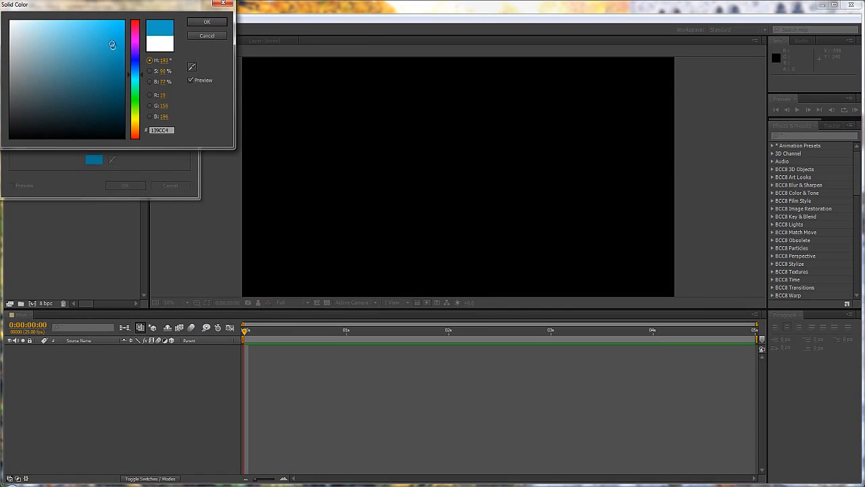
pyautogui.click(207, 21)
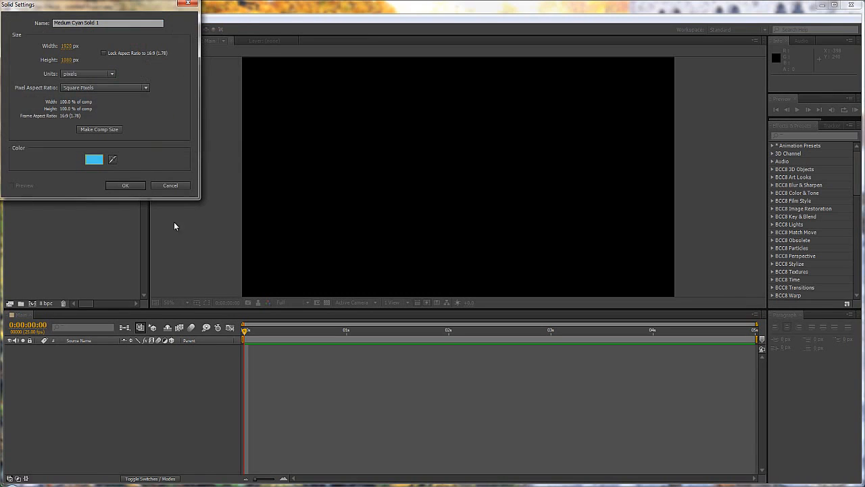
pyautogui.moveTo(106, 136)
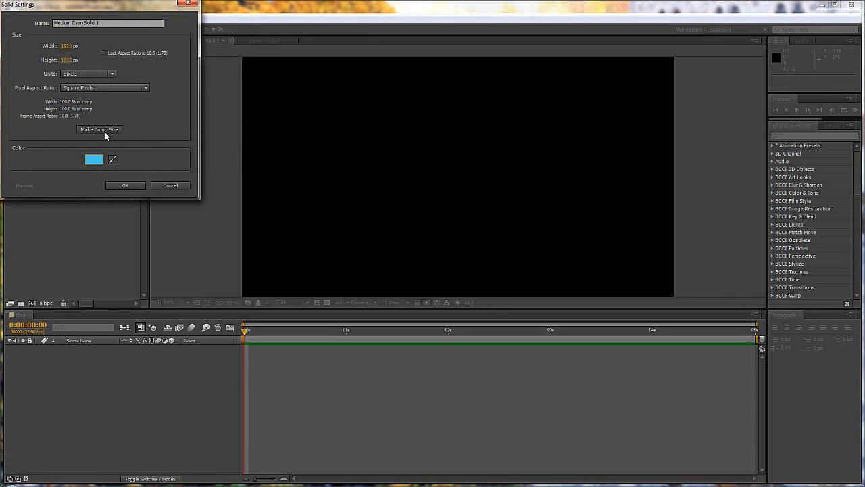
pyautogui.click(125, 186)
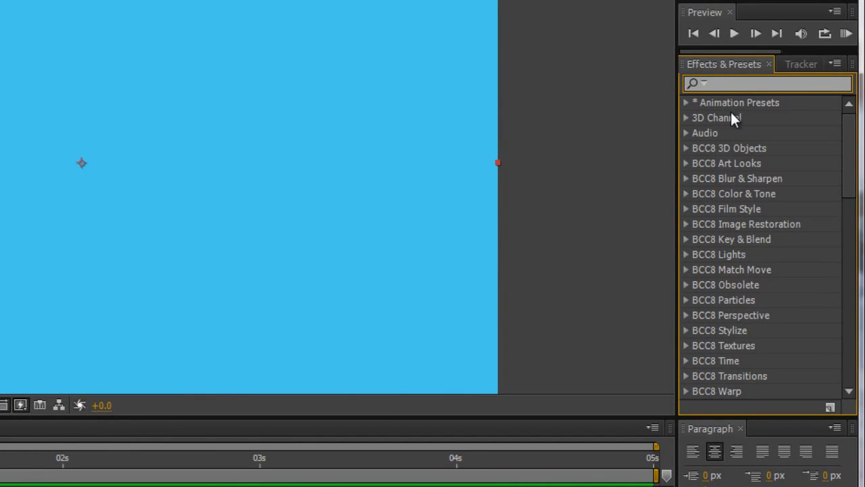
pyautogui.moveTo(783, 103)
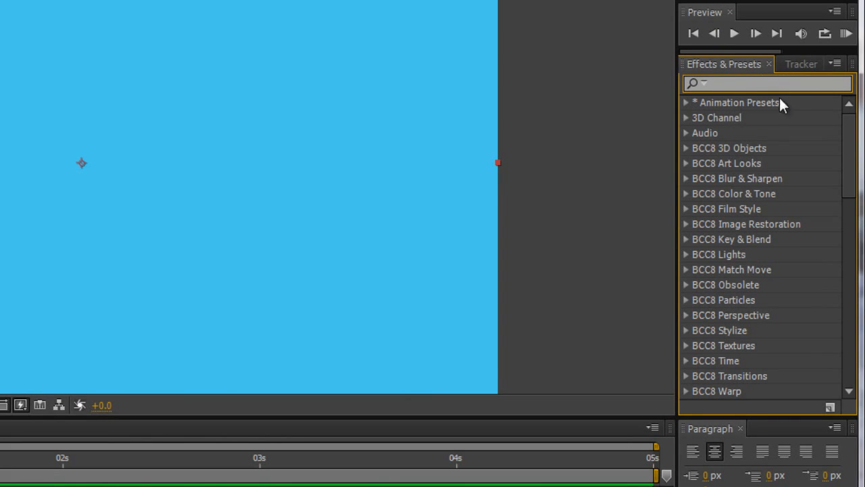
# Find Card Wipe by searching 'card' and apply it to the cyan solid
pyautogui.write('card')
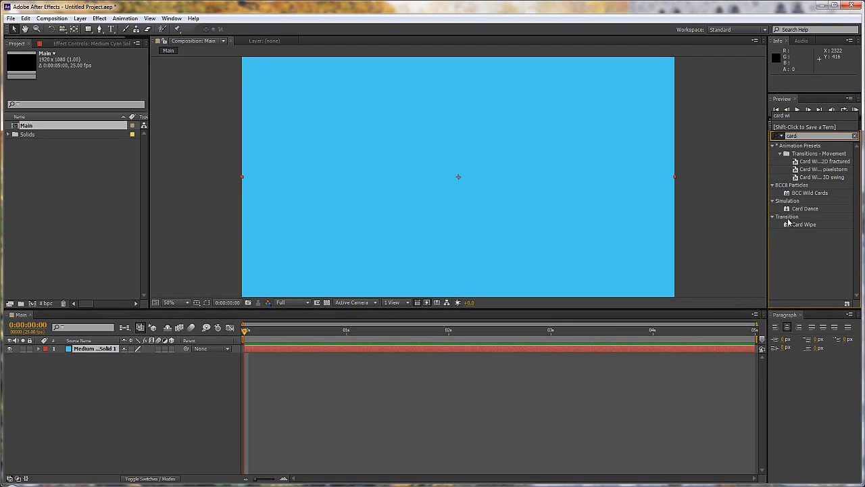
pyautogui.click(804, 223)
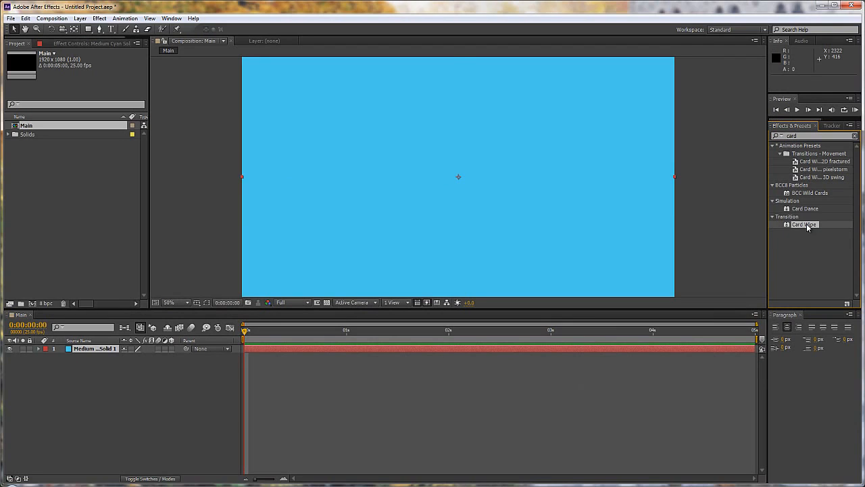
pyautogui.doubleClick(804, 223)
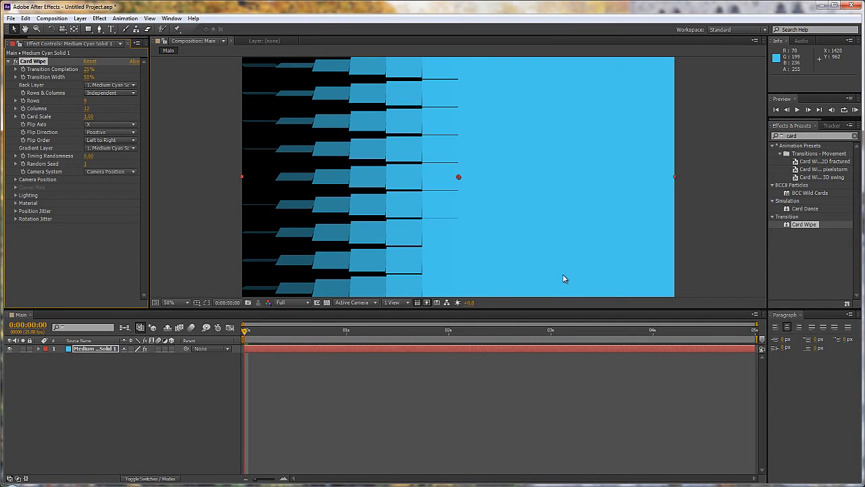
pyautogui.moveTo(490, 242)
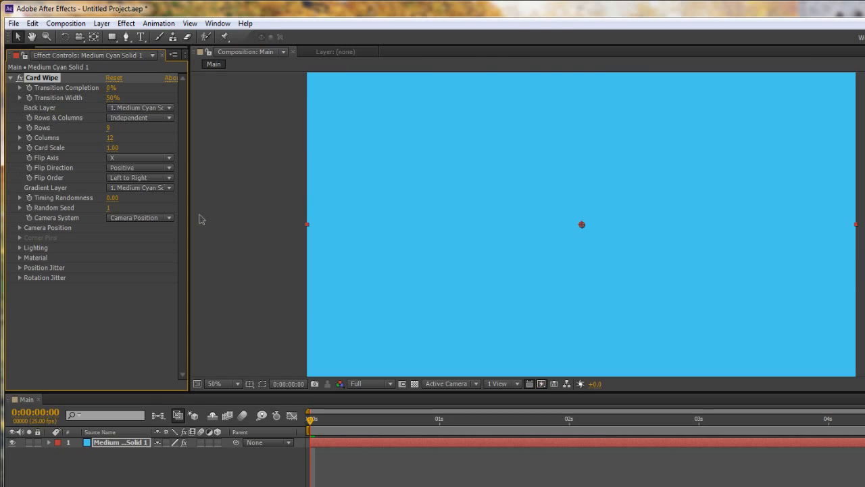
pyautogui.moveTo(556, 218)
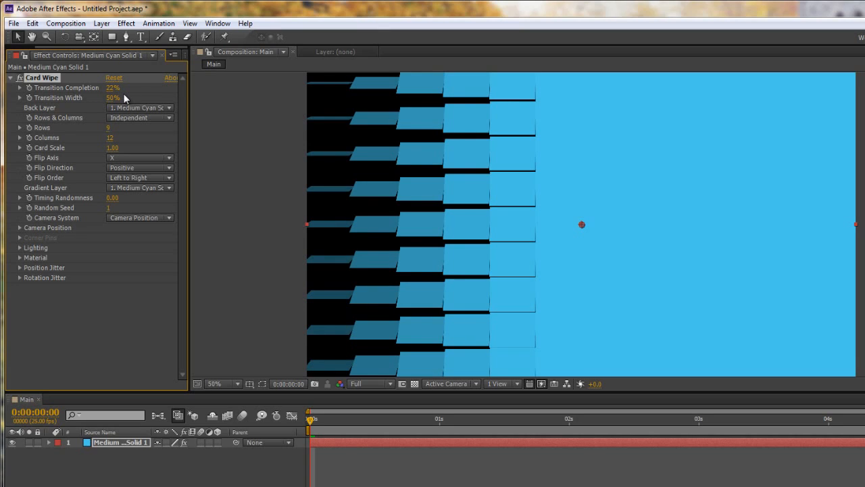
pyautogui.moveTo(351, 351)
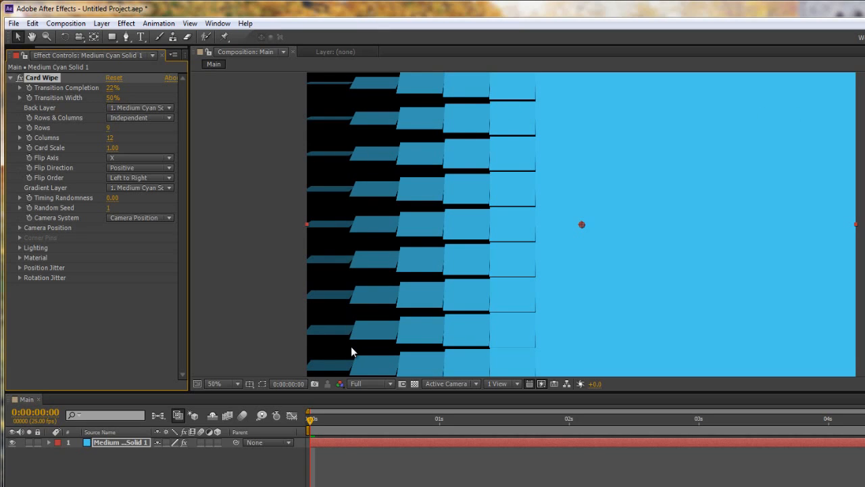
pyautogui.moveTo(81, 375)
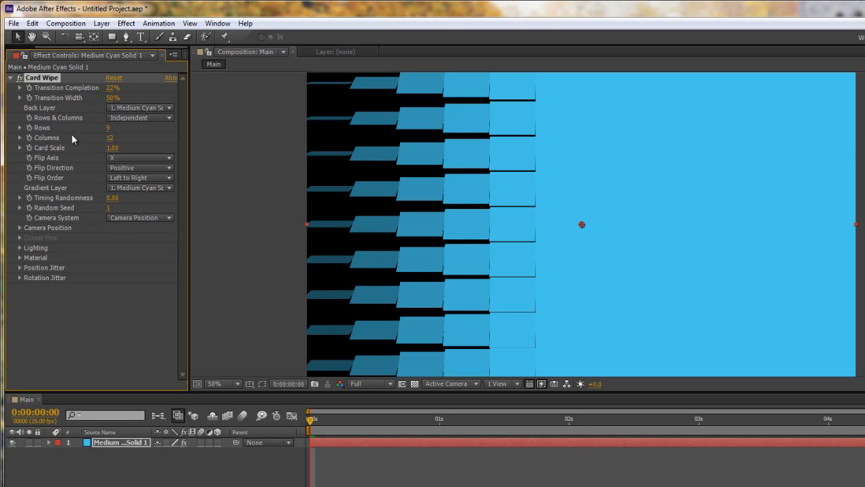
pyautogui.moveTo(55, 237)
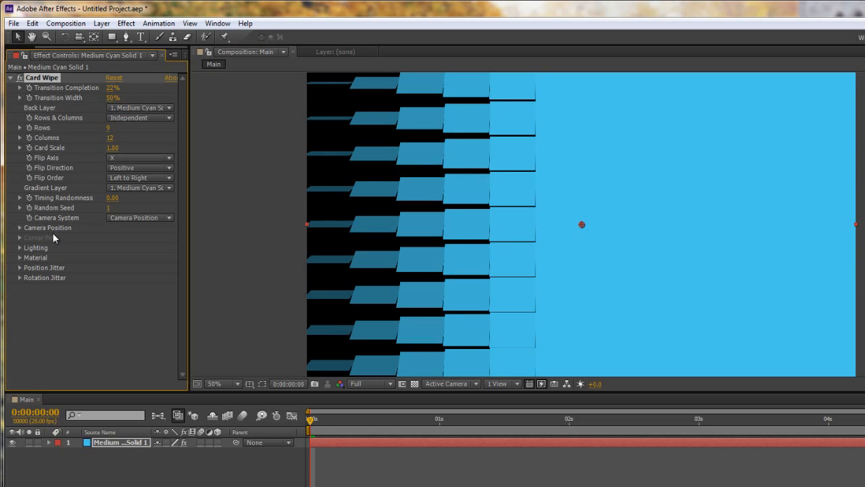
pyautogui.moveTo(35, 293)
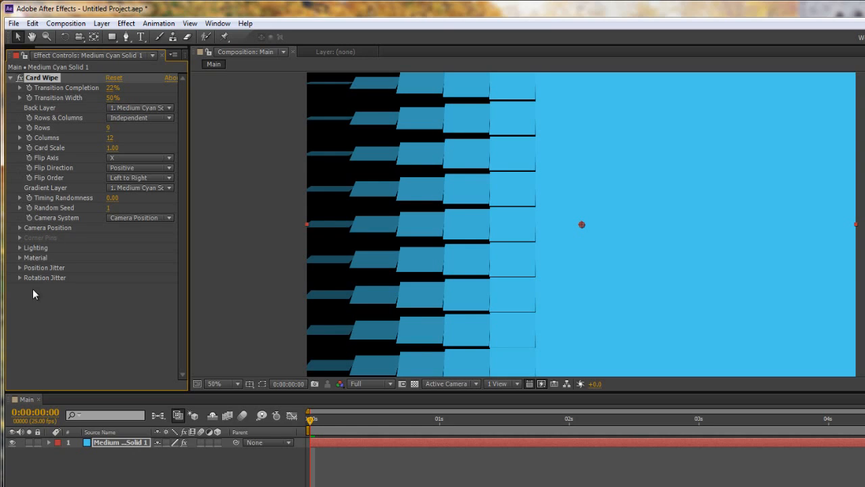
pyautogui.moveTo(77, 338)
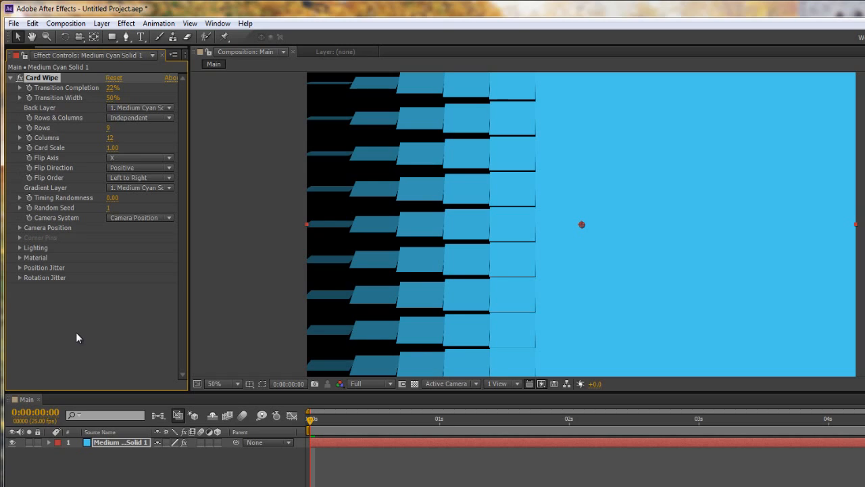
pyautogui.moveTo(142, 453)
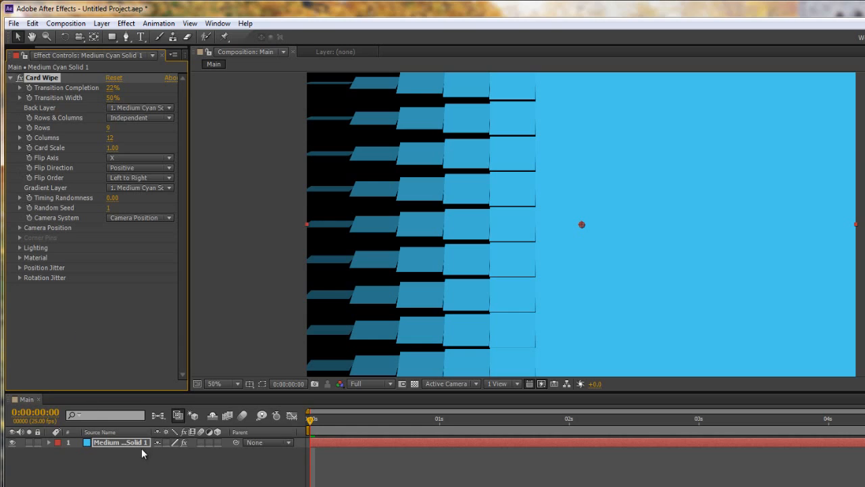
pyautogui.moveTo(134, 450)
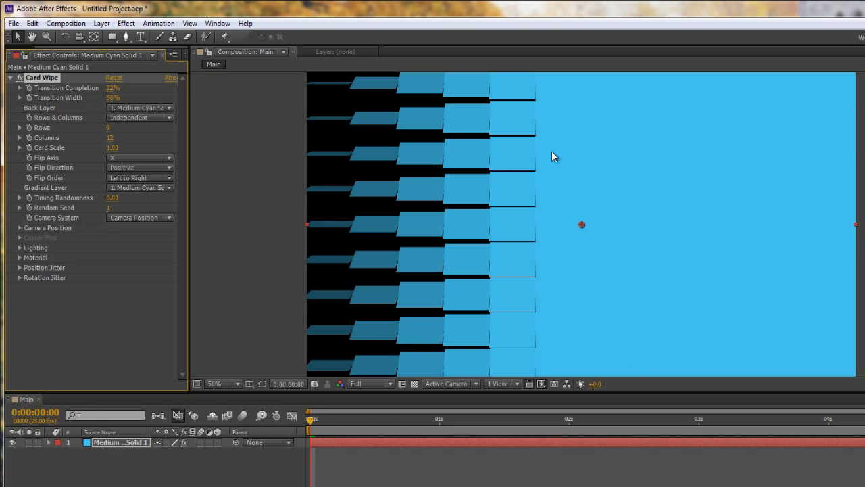
# Remove the cyan solid from Main and start creating another composition
pyautogui.doubleClick(120, 442)
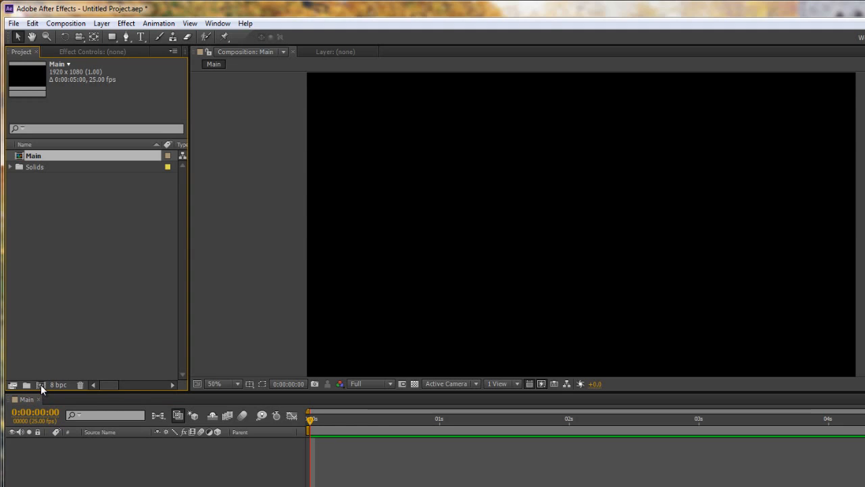
pyautogui.click(65, 23)
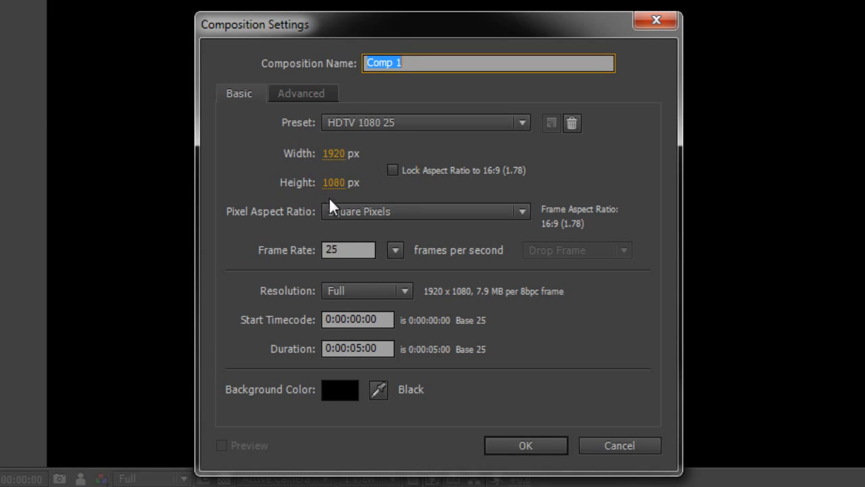
pyautogui.moveTo(327, 212)
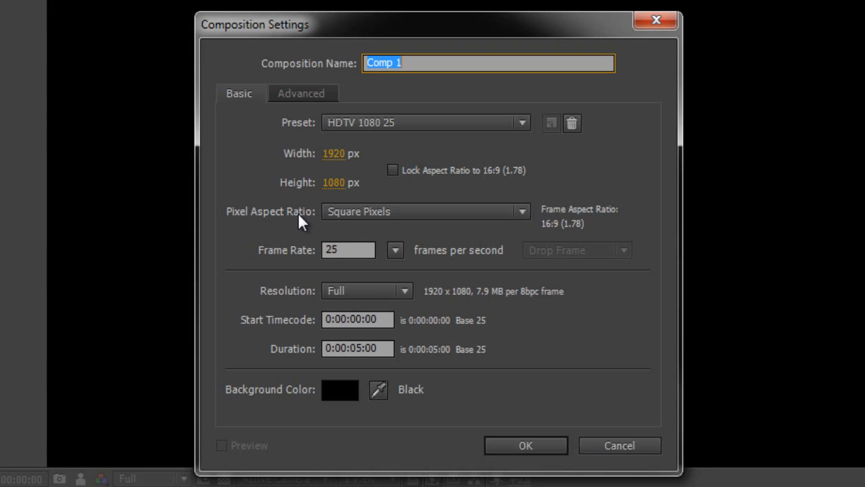
# Set the width to 1920/4 and the height to 1080/3 for a 480×360 comp
pyautogui.click(348, 153)
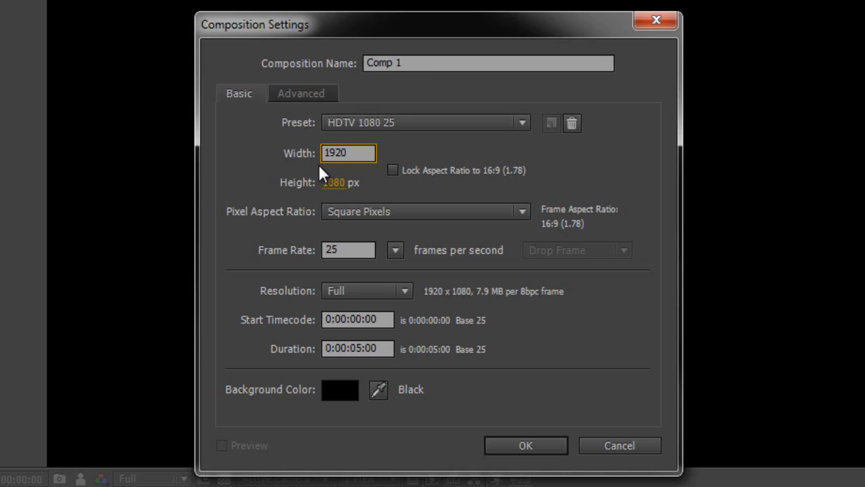
pyautogui.write('/')
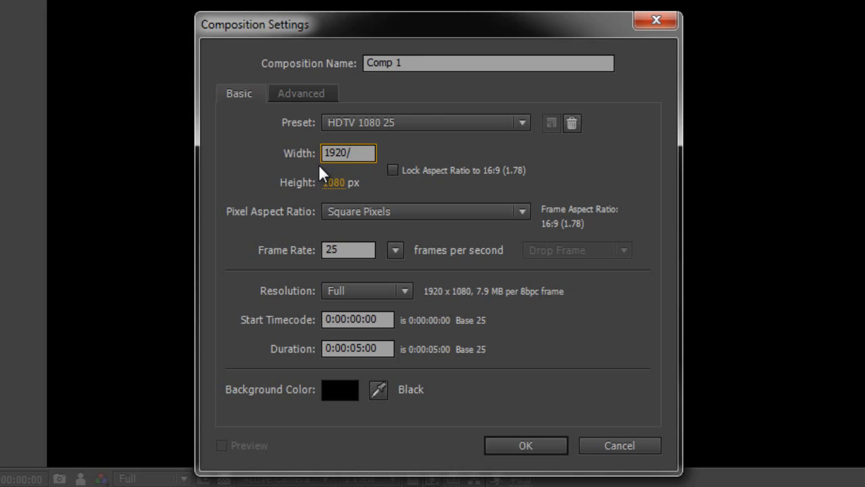
pyautogui.write('4')
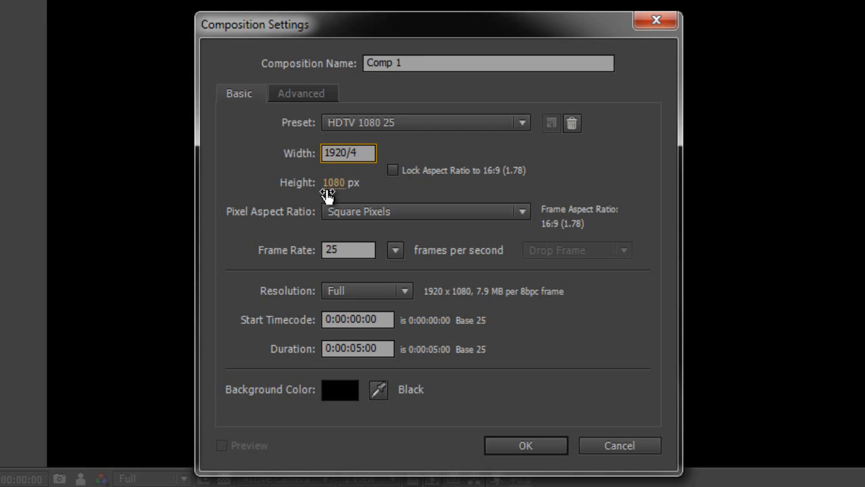
pyautogui.click(348, 182)
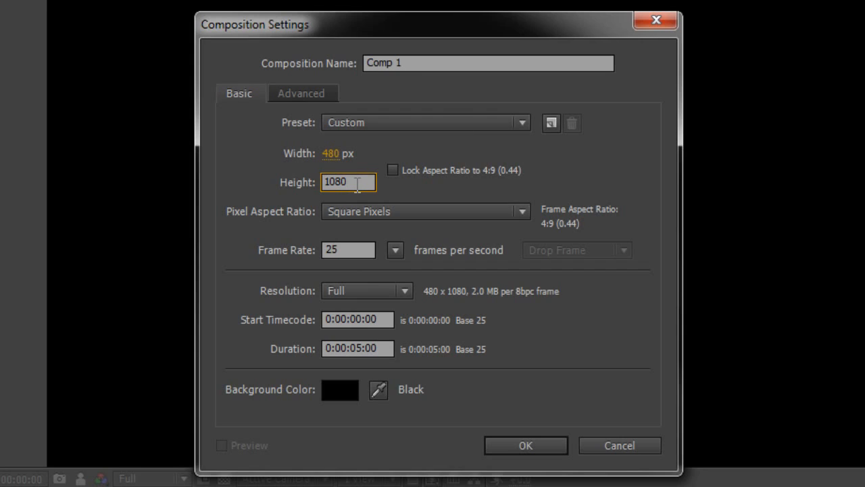
pyautogui.write('/')
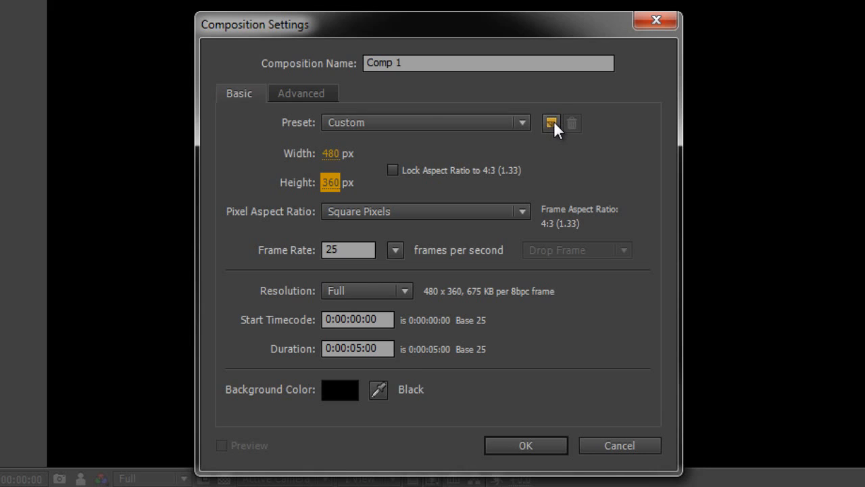
# Cancel saving the size as a preset, name the comp Pic 1 and confirm it
pyautogui.click(551, 123)
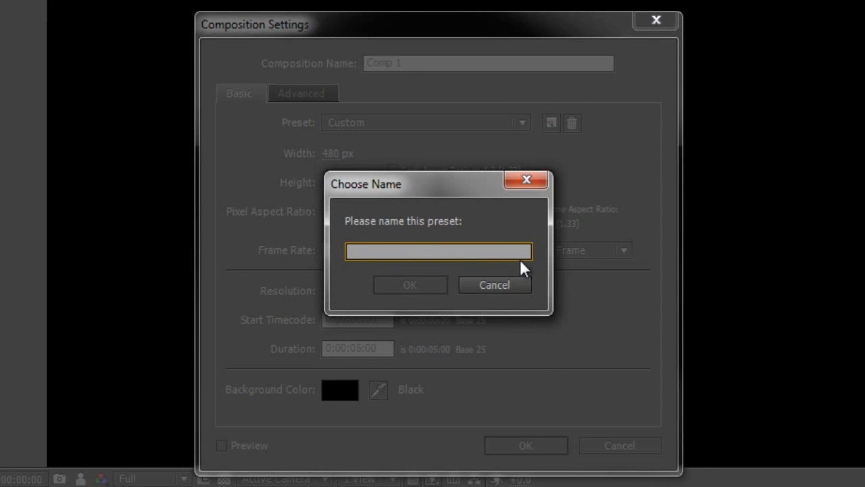
pyautogui.click(494, 284)
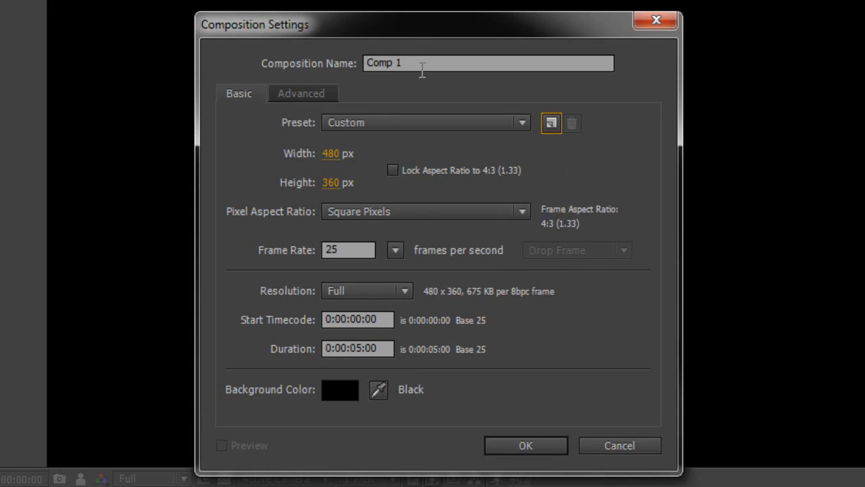
pyautogui.write('P')
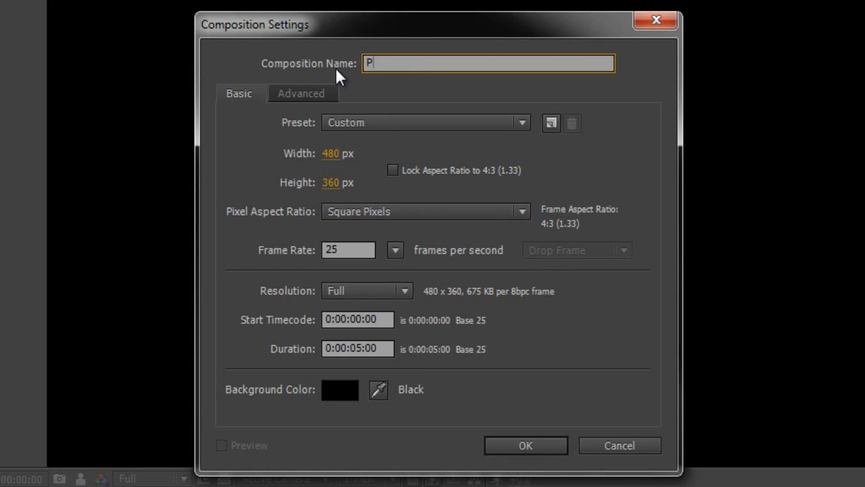
pyautogui.write('ic 1')
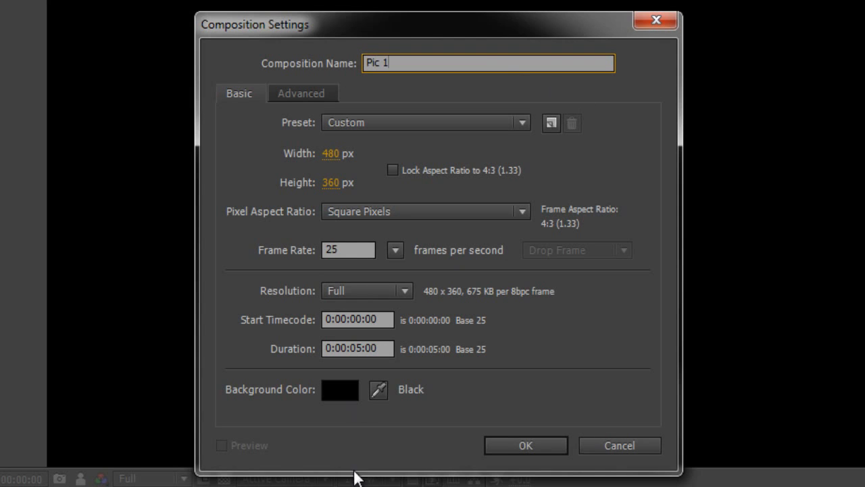
pyautogui.click(525, 445)
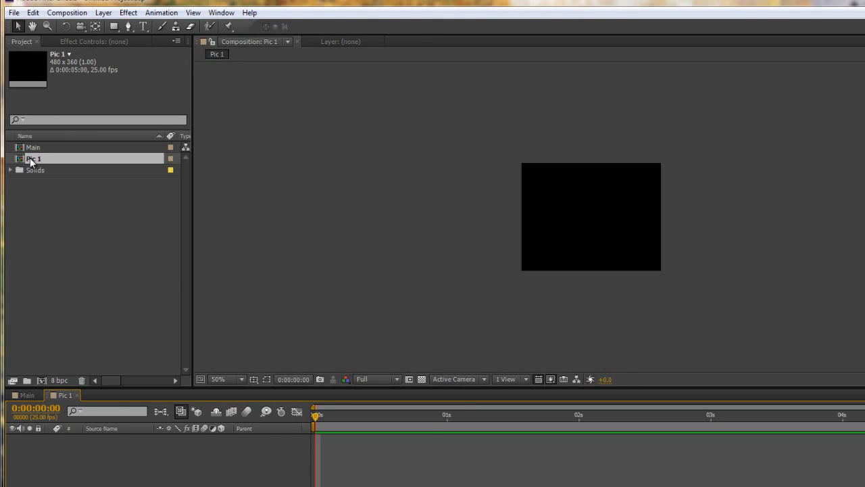
# Reopen Main in the viewer, select Pic 1 and create a new project folder
pyautogui.doubleClick(32, 146)
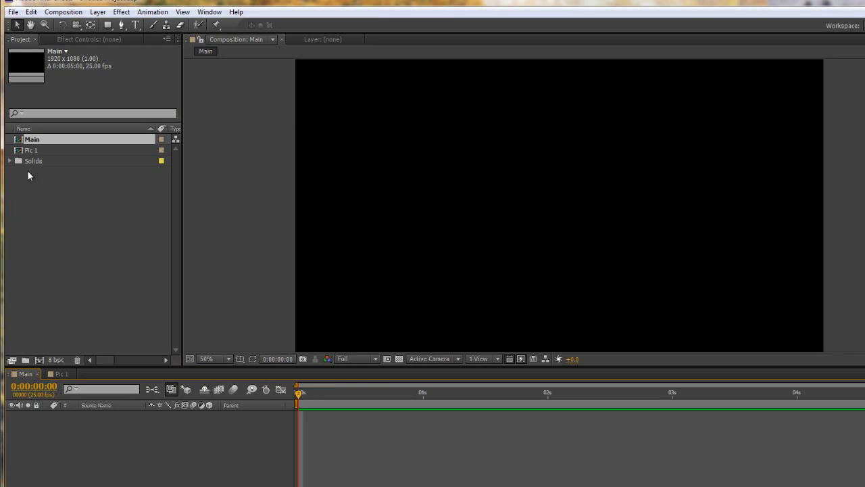
pyautogui.click(32, 150)
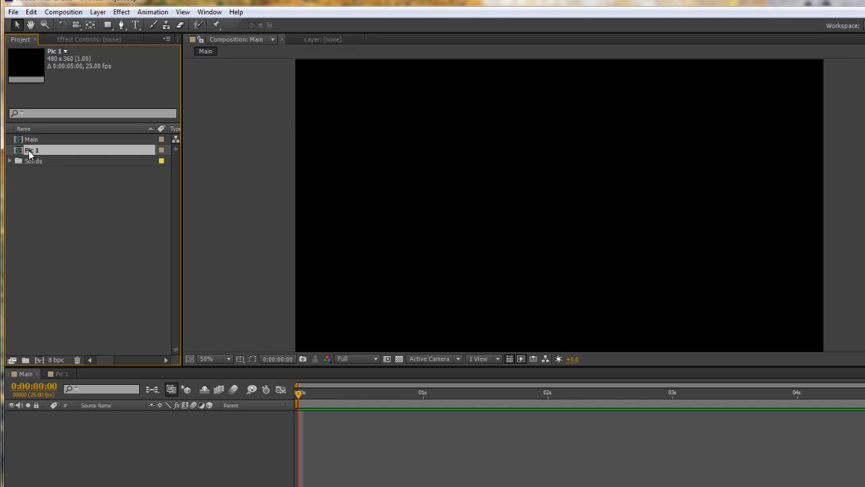
pyautogui.moveTo(52, 186)
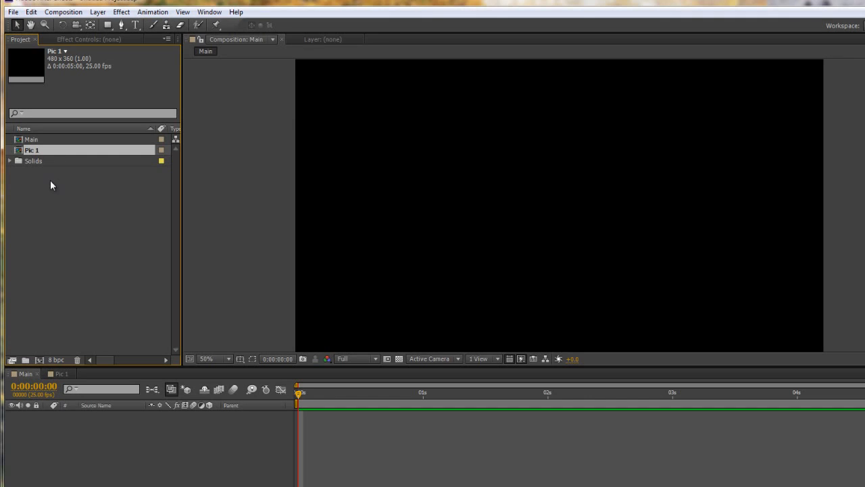
pyautogui.moveTo(41, 258)
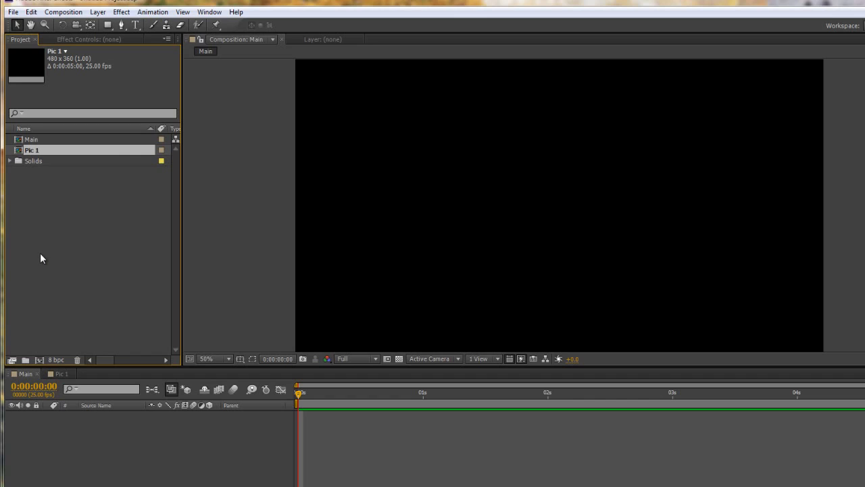
pyautogui.moveTo(77, 162)
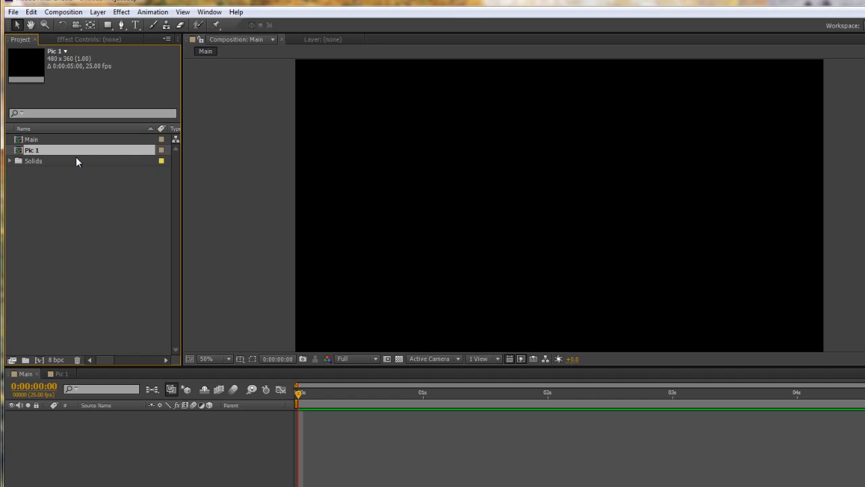
pyautogui.moveTo(99, 388)
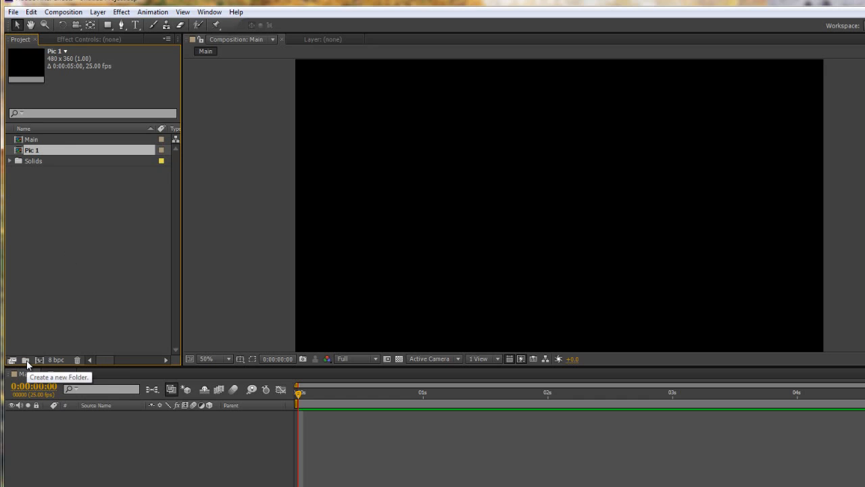
pyautogui.click(25, 359)
pyautogui.write('Pics')
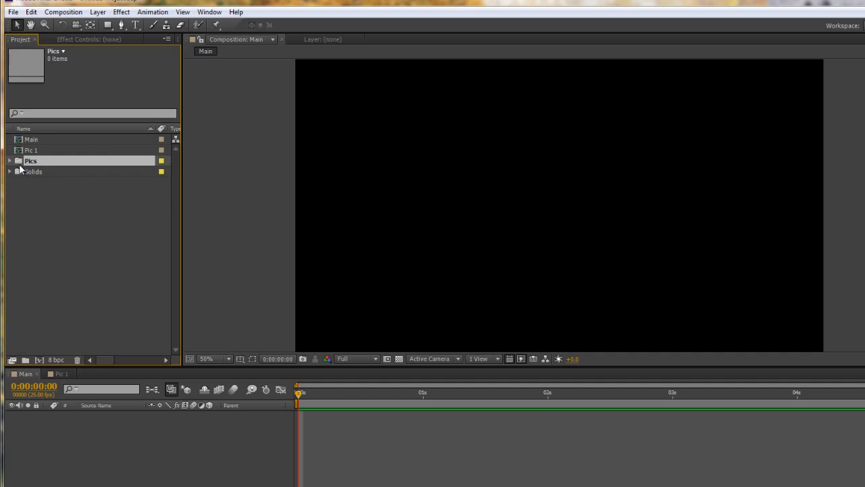
pyautogui.moveTo(42, 167)
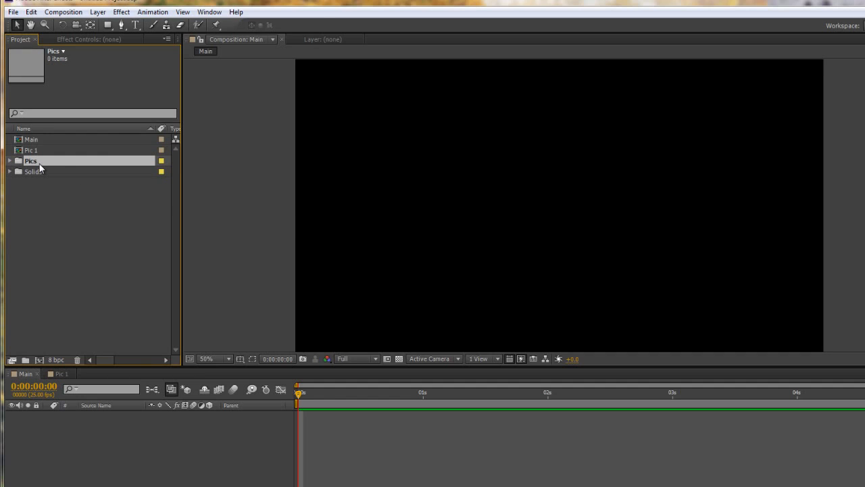
# Import the cloud photos ts_1 to ts_15 from Cloud pics into the Pics folder
pyautogui.click(12, 12)
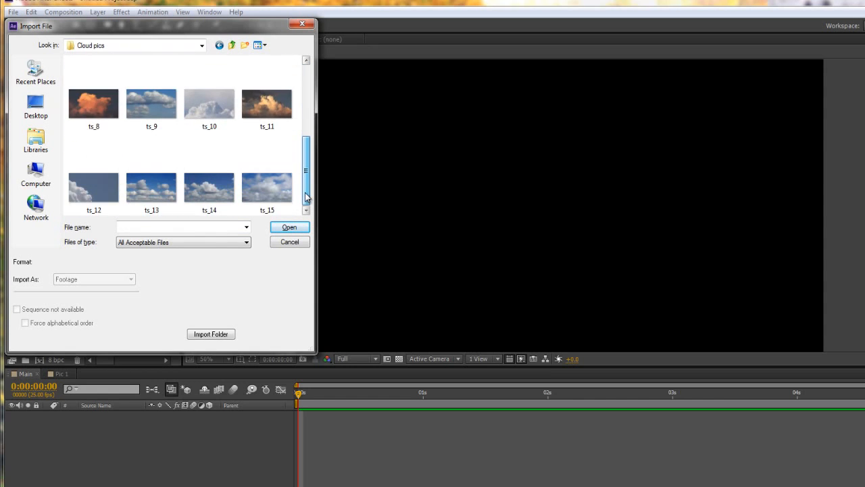
pyautogui.click(93, 104)
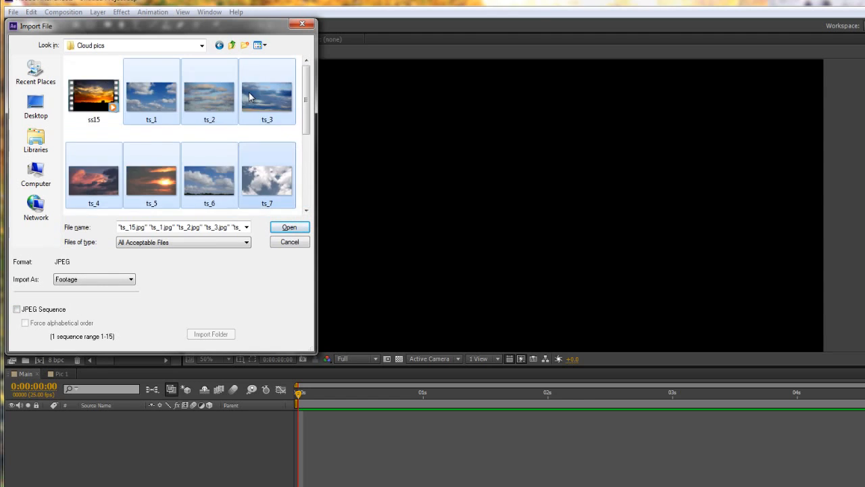
pyautogui.scroll(-3)
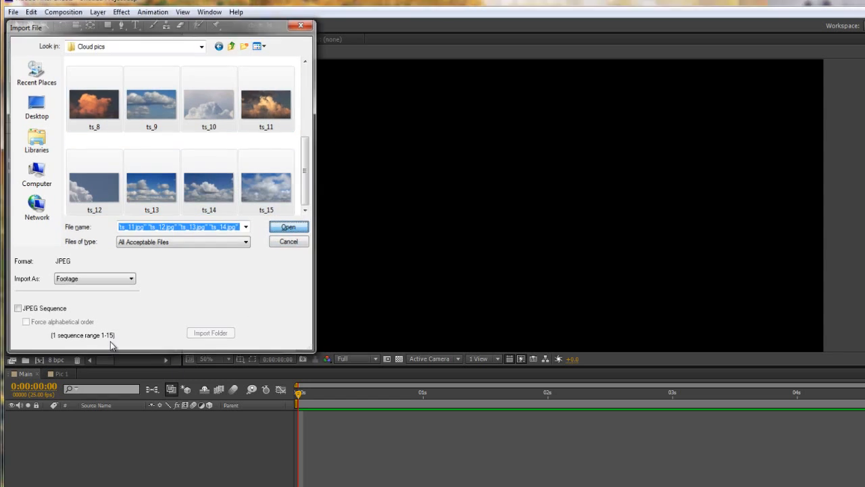
pyautogui.click(288, 226)
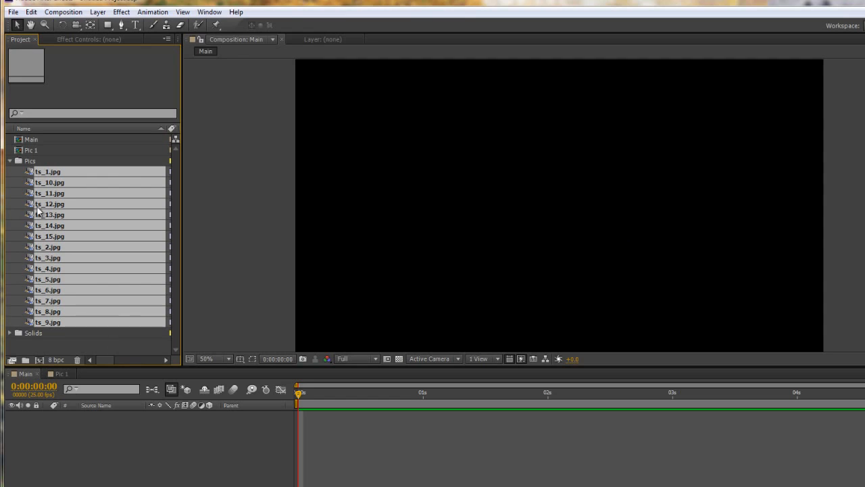
# Place ts_1.jpg in Pic 1 and fit it to the 480×360 comp
pyautogui.click(48, 171)
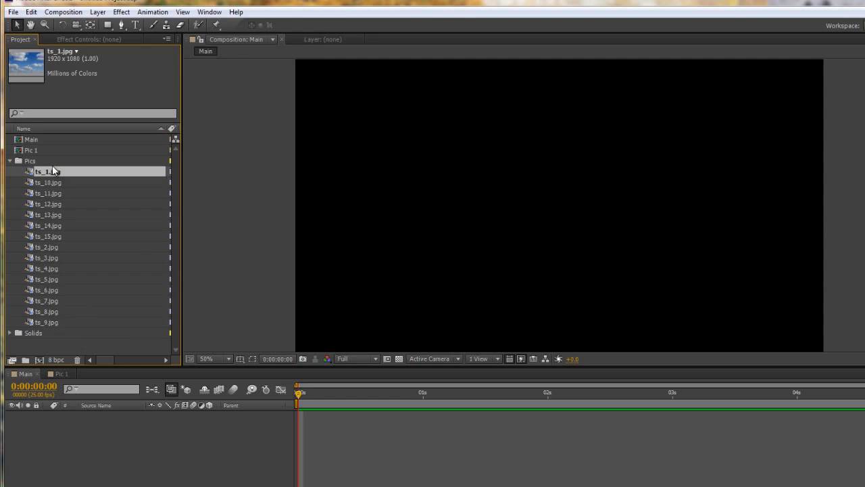
pyautogui.doubleClick(31, 150)
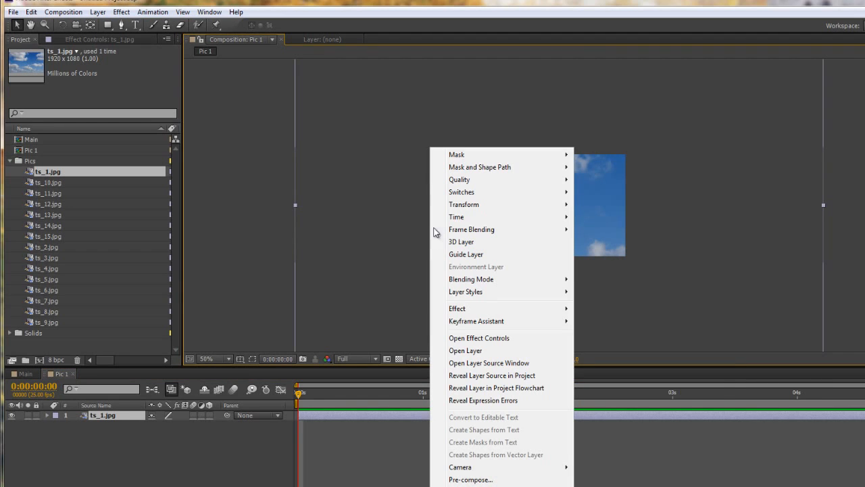
pyautogui.moveTo(464, 204)
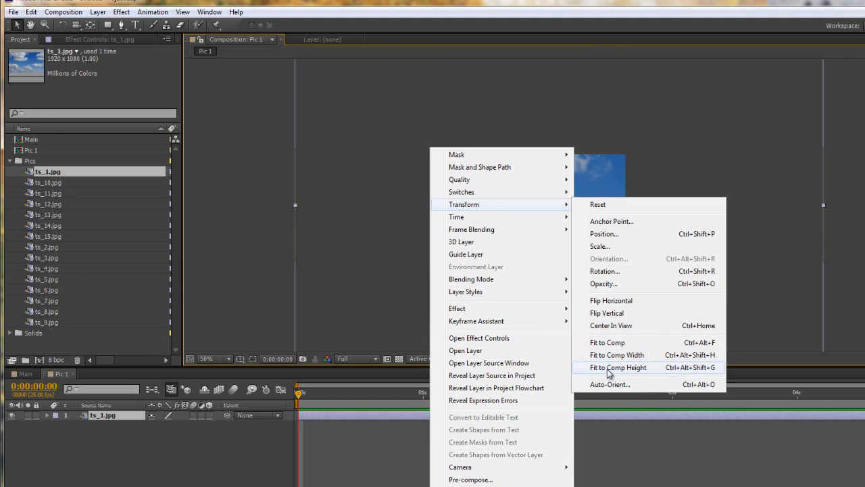
pyautogui.moveTo(607, 342)
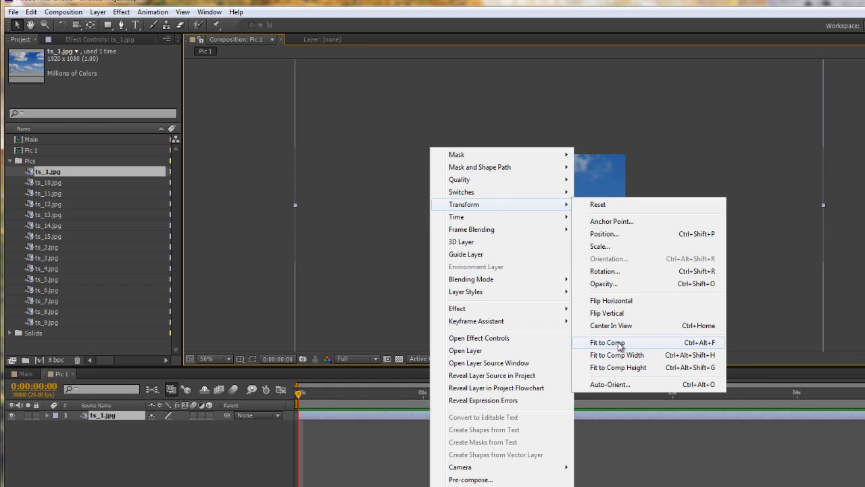
pyautogui.moveTo(690, 346)
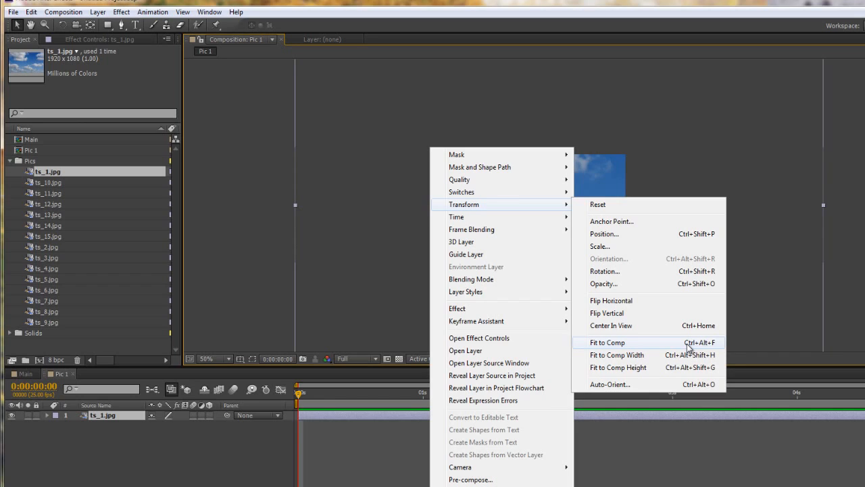
pyautogui.moveTo(674, 350)
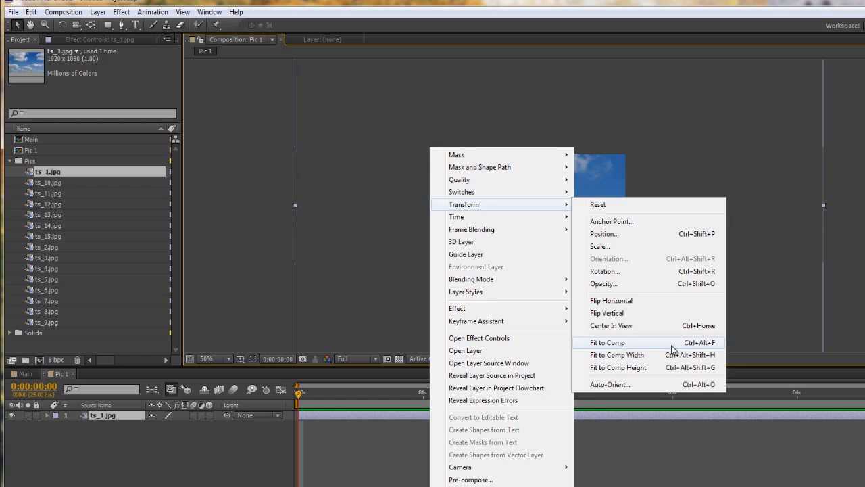
pyautogui.click(607, 342)
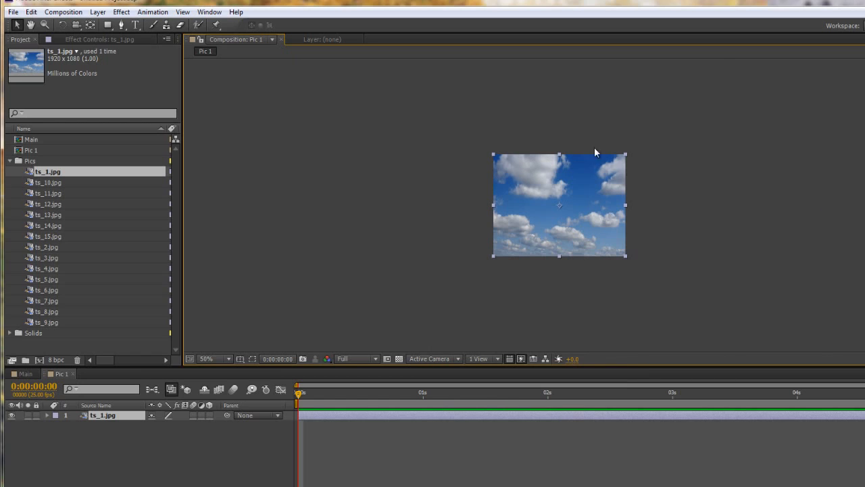
pyautogui.moveTo(174, 357)
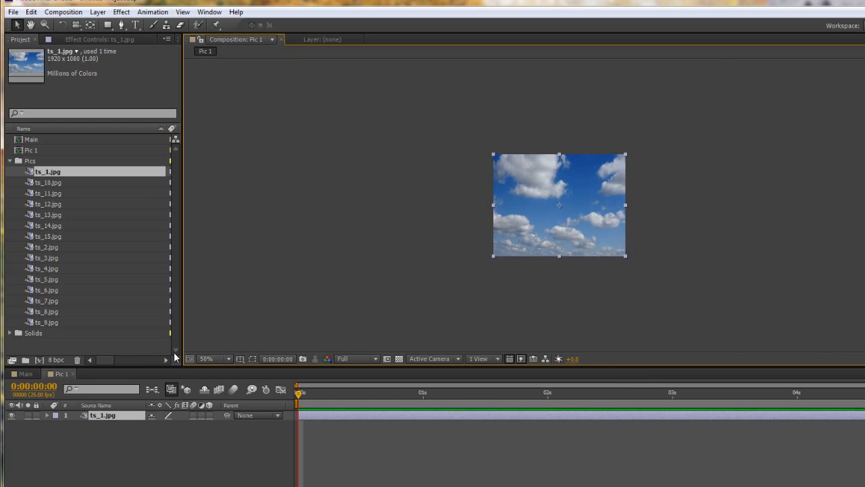
pyautogui.moveTo(59, 331)
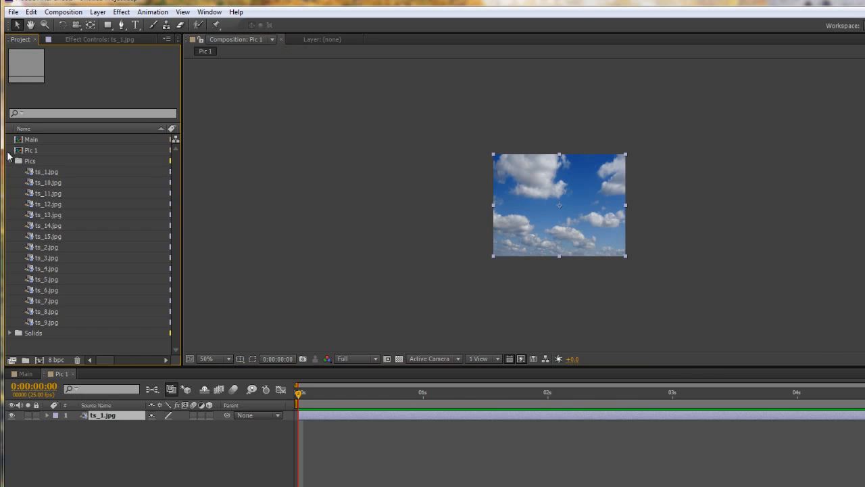
# Duplicate Pic 1 as Pic 2 and swap its layer's photo for ts_2.jpg
pyautogui.click(31, 149)
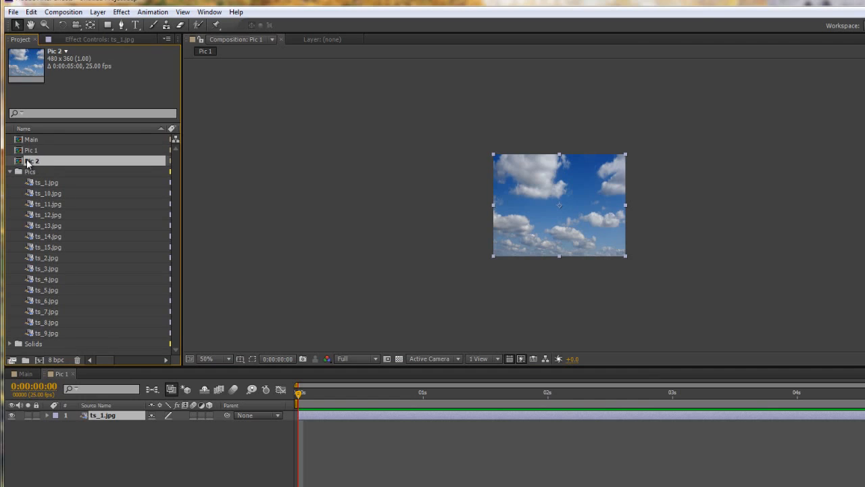
pyautogui.doubleClick(31, 161)
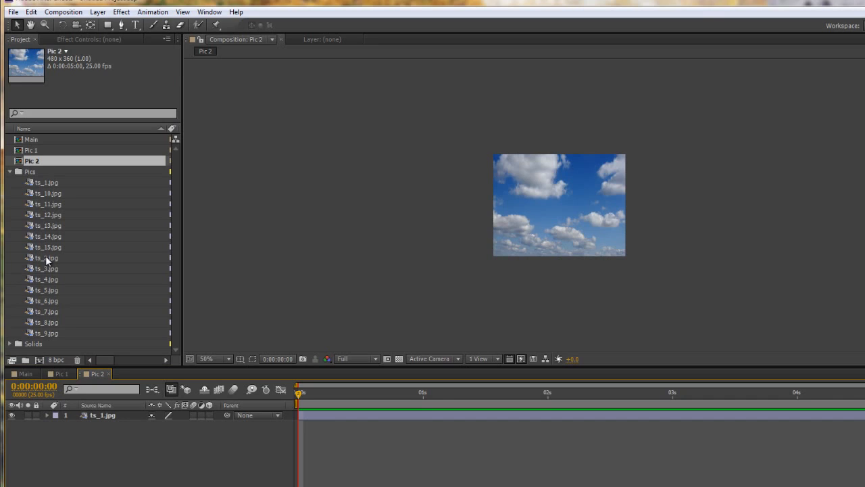
pyautogui.click(103, 415)
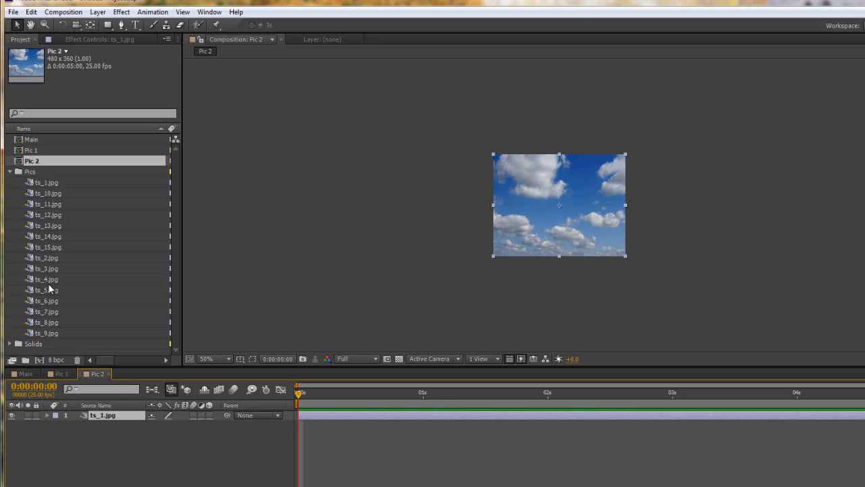
pyautogui.click(47, 257)
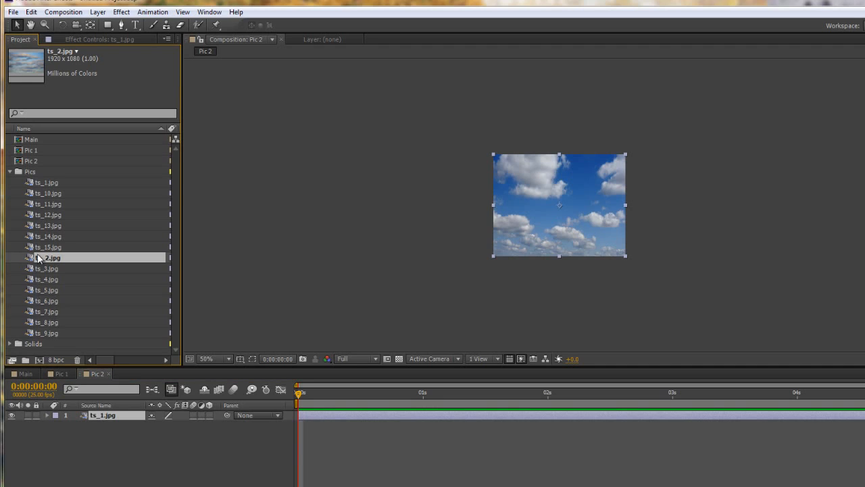
pyautogui.moveTo(68, 268)
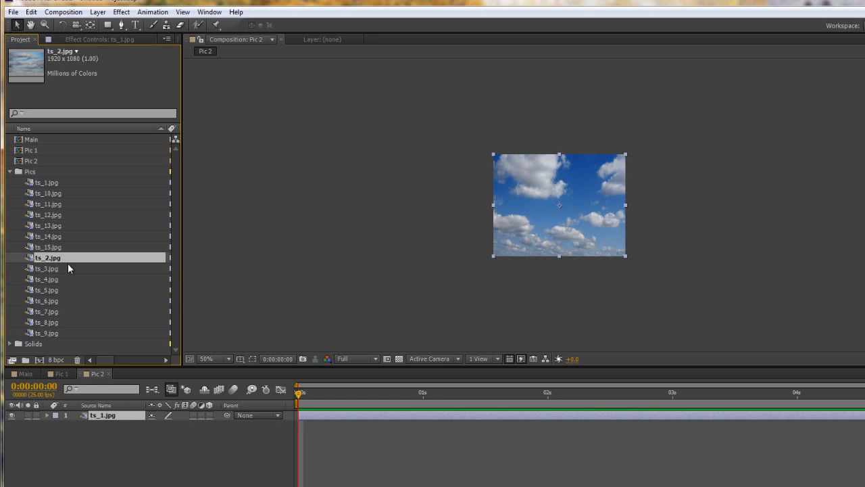
pyautogui.moveTo(47, 258)
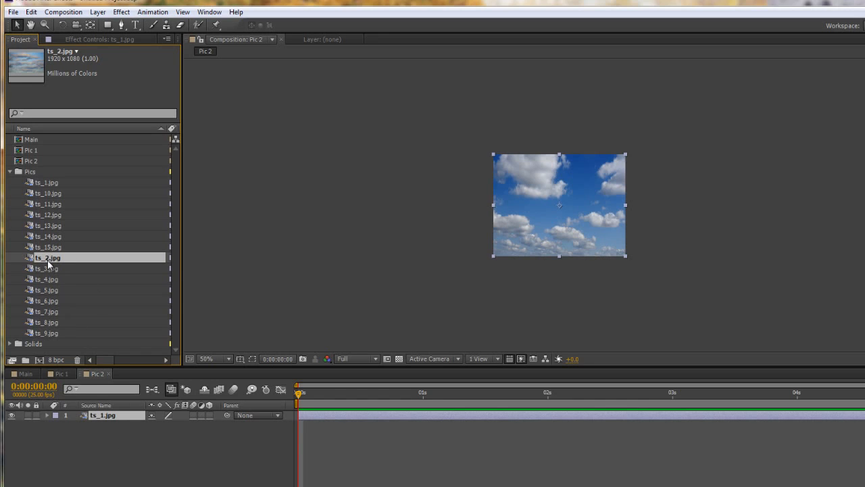
pyautogui.moveTo(49, 259)
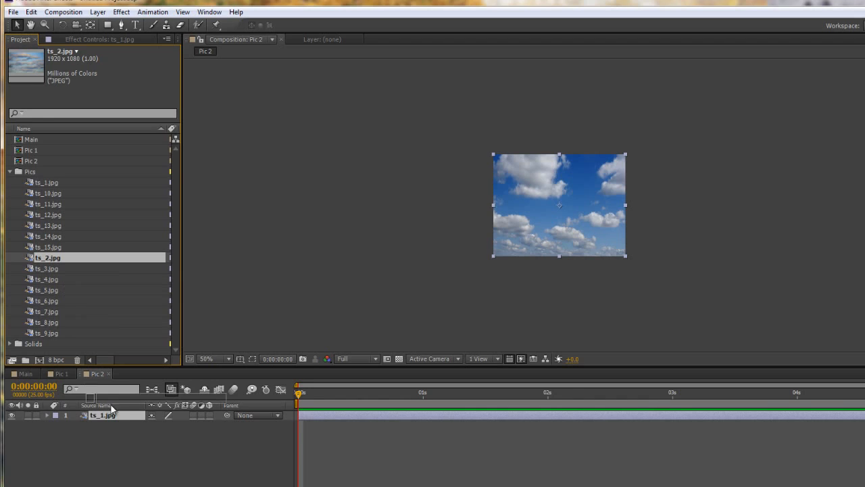
pyautogui.doubleClick(104, 415)
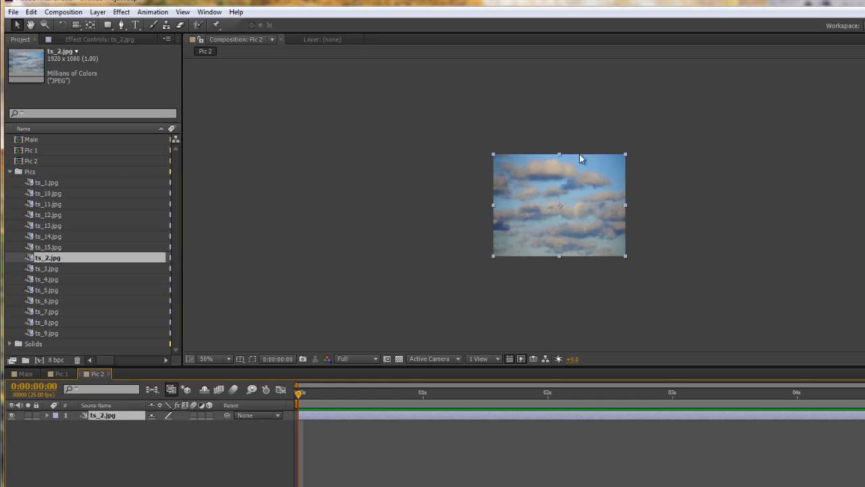
pyautogui.moveTo(605, 98)
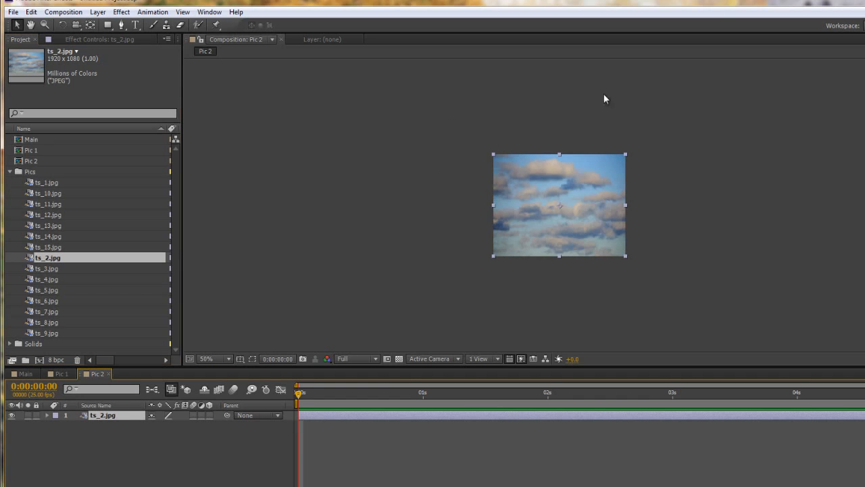
pyautogui.moveTo(583, 260)
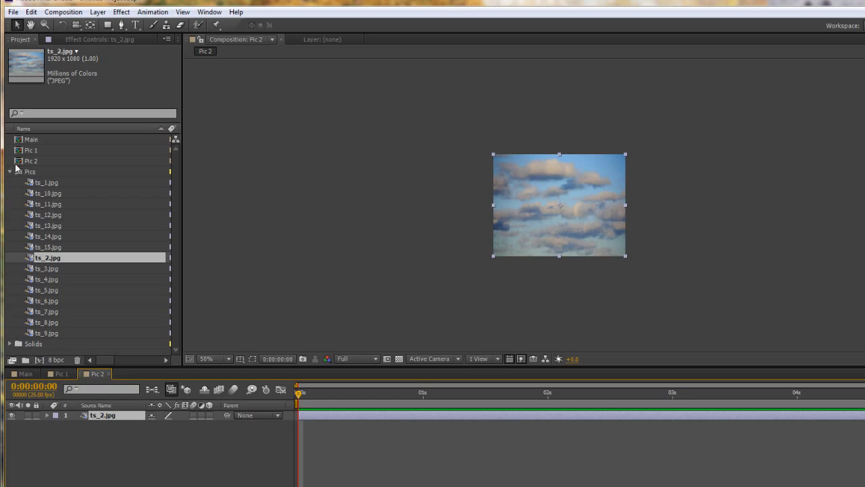
# Duplicate Pic 2 as Pic 3 and replace its layer's photo with ts_3.jpg
pyautogui.click(31, 161)
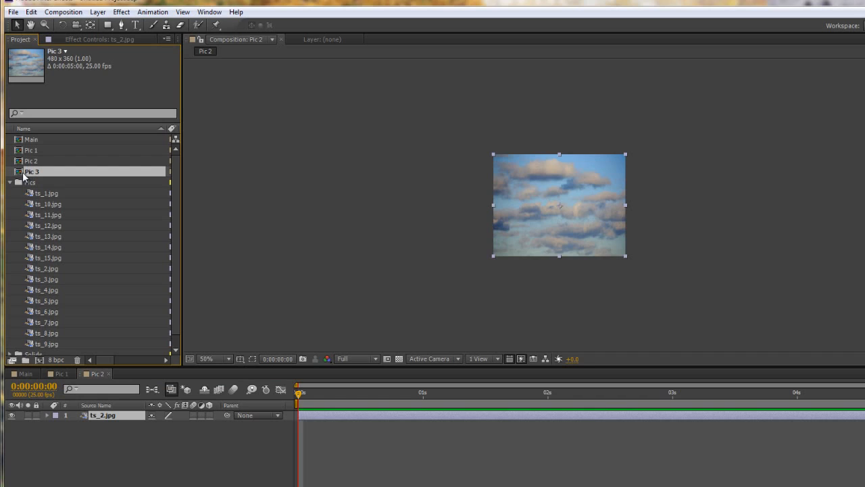
pyautogui.doubleClick(32, 171)
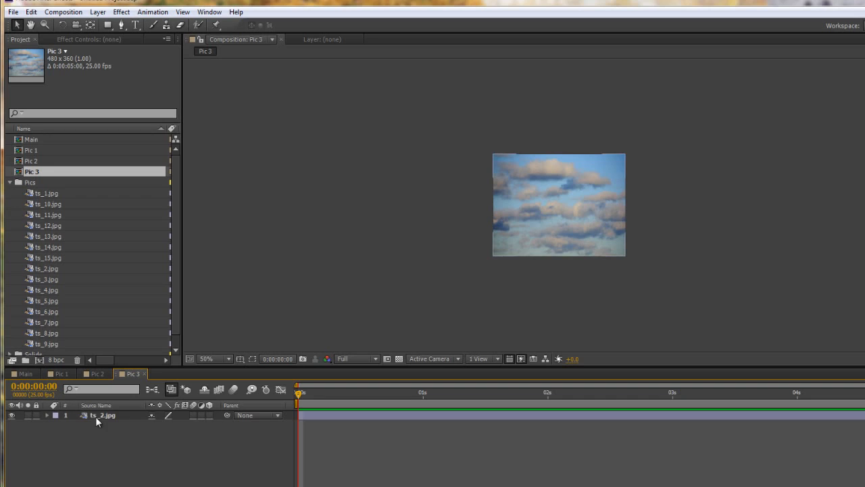
pyautogui.click(105, 415)
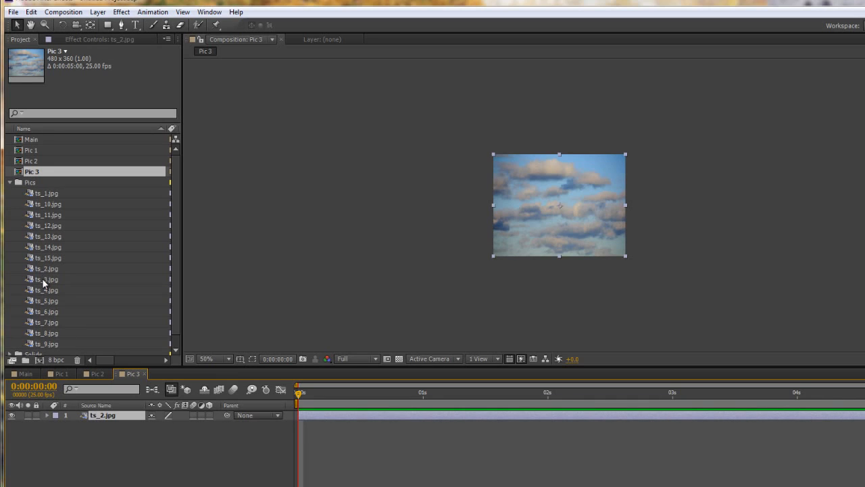
pyautogui.click(48, 279)
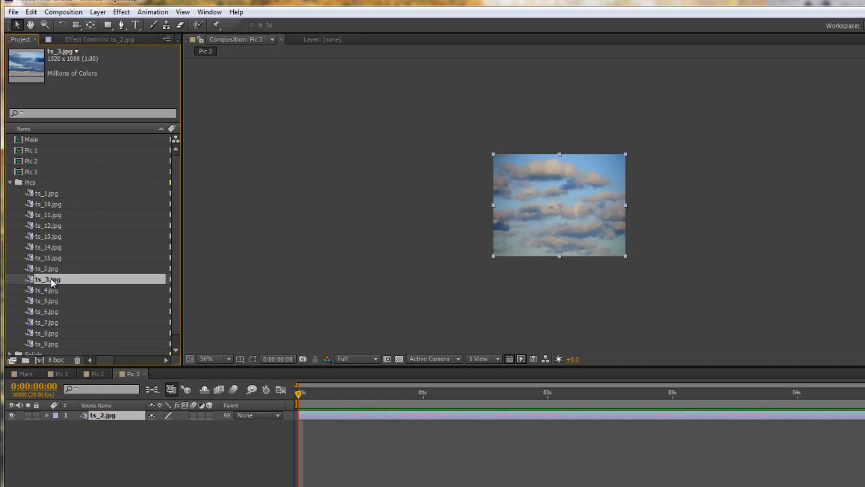
pyautogui.click(102, 415)
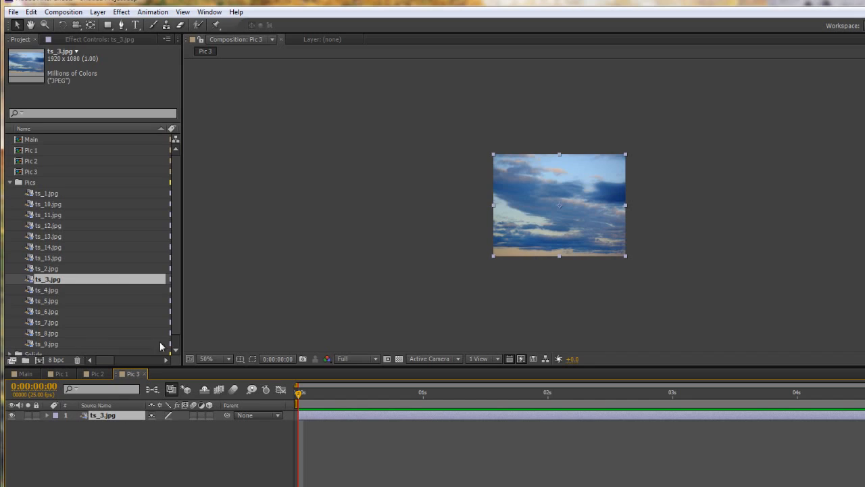
pyautogui.moveTo(31, 174)
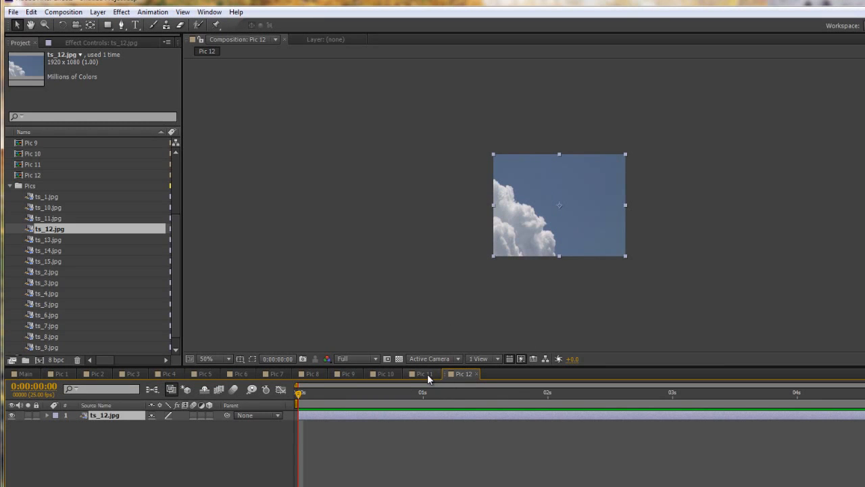
# Switch the timeline to the Pic 11 composition showing ts_11
pyautogui.click(422, 374)
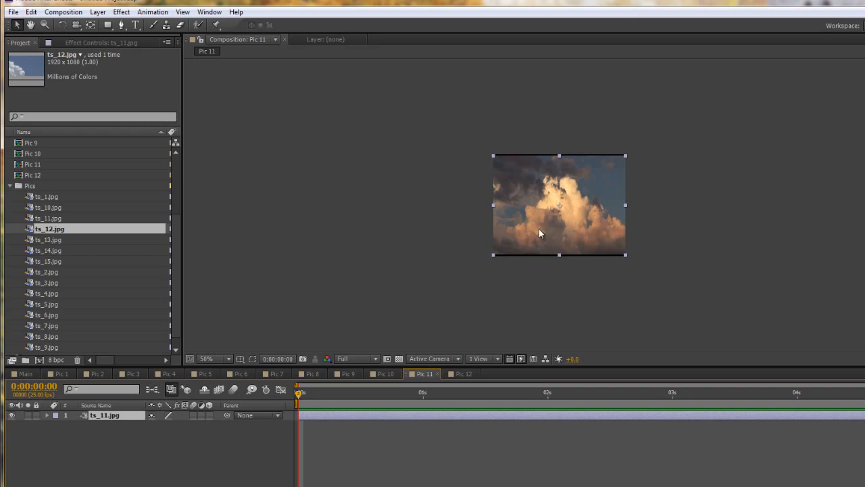
pyautogui.moveTo(561, 160)
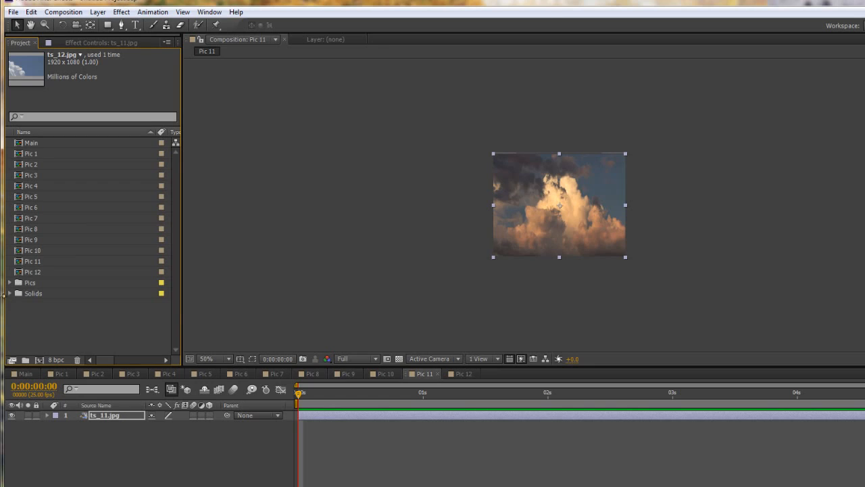
pyautogui.moveTo(30, 327)
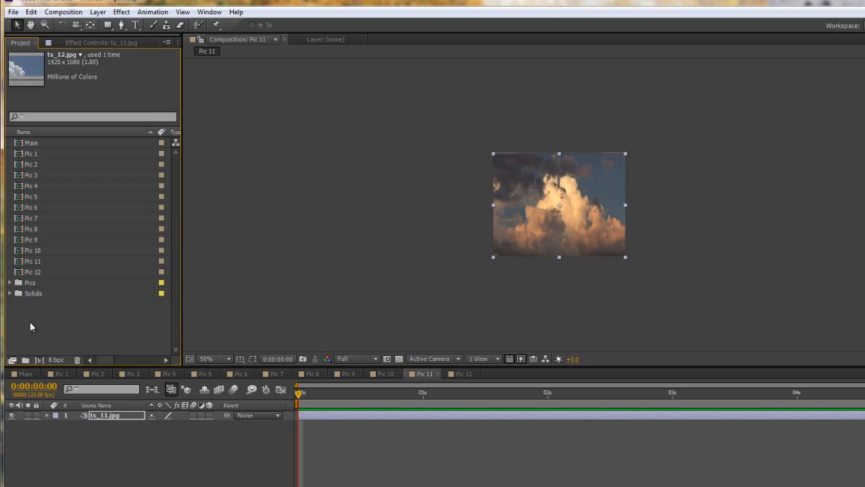
pyautogui.moveTo(25, 364)
pyautogui.write('Comps')
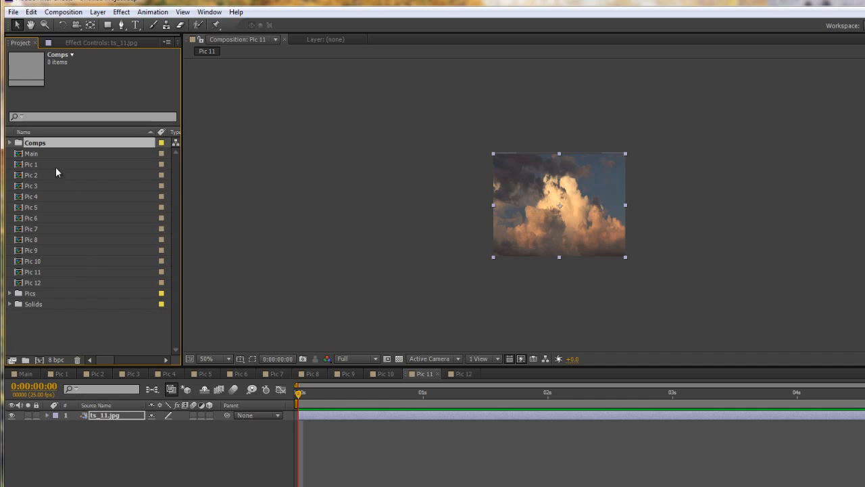
# Collapse the Comps folder in the Project panel
pyautogui.click(31, 154)
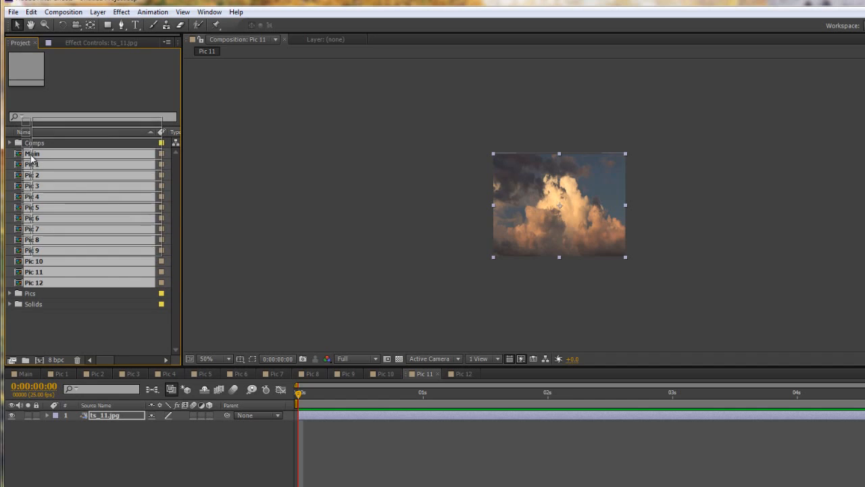
pyautogui.click(10, 143)
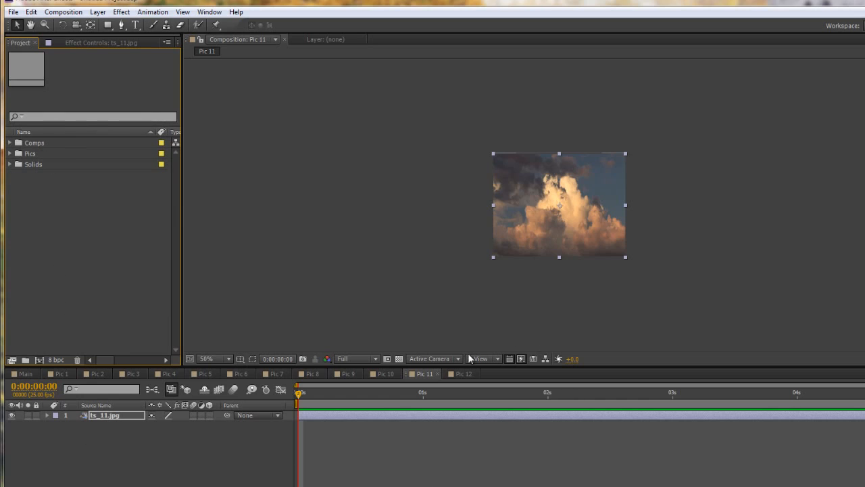
# Review the Pic comps and close the Pic 12 and Pic 11 timelines
pyautogui.click(463, 373)
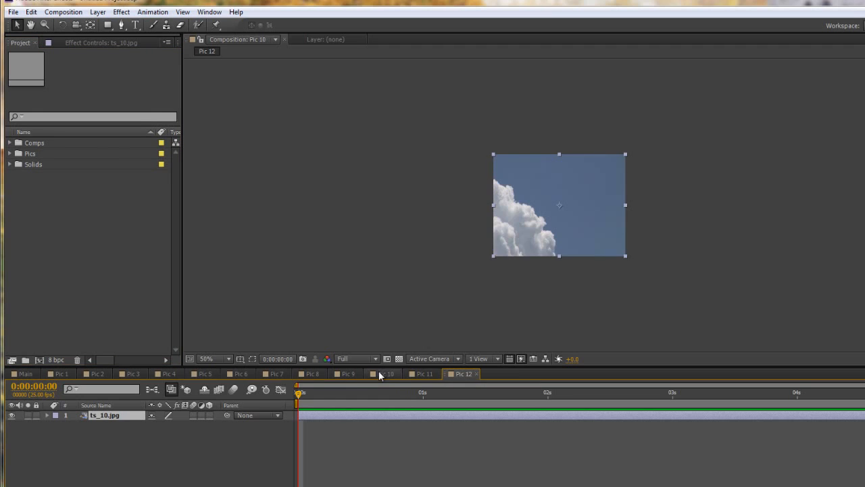
pyautogui.click(276, 373)
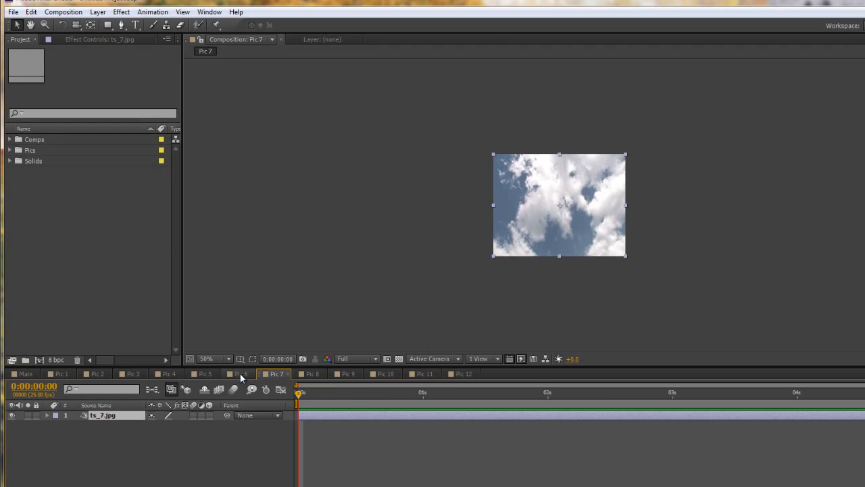
pyautogui.click(203, 373)
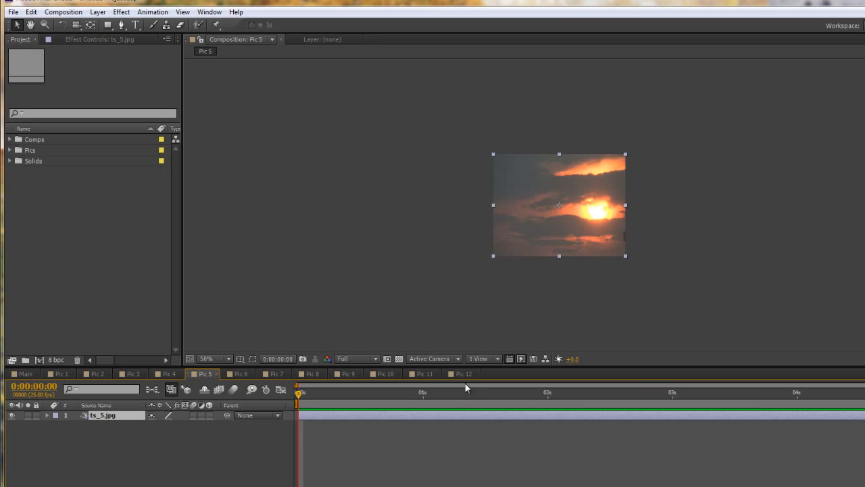
pyautogui.click(421, 374)
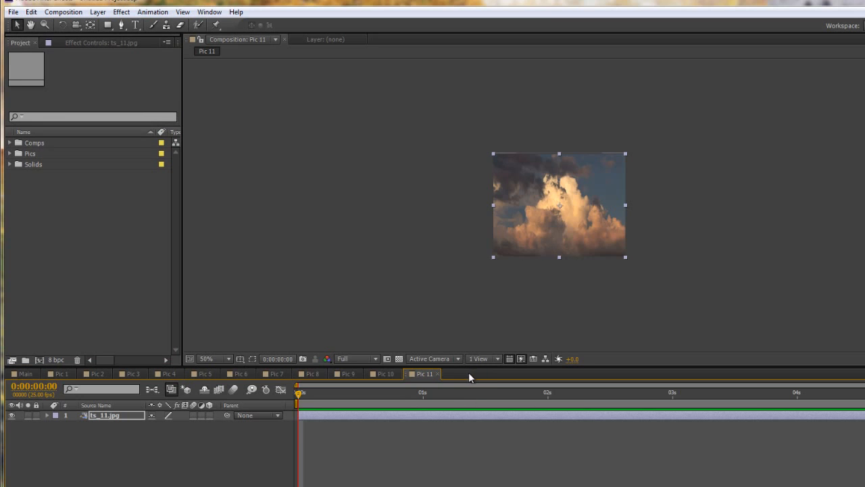
pyautogui.click(385, 374)
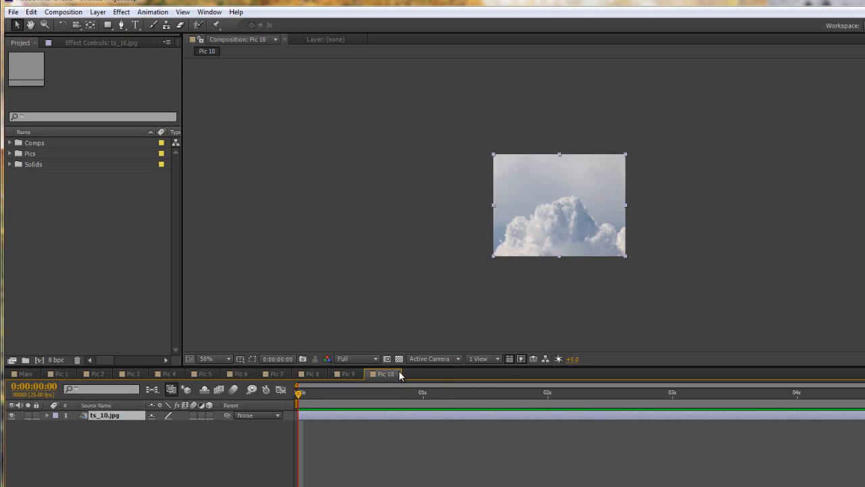
# Close Pic 10 and create a full-frame cyan solid named Grid in Main
pyautogui.click(25, 374)
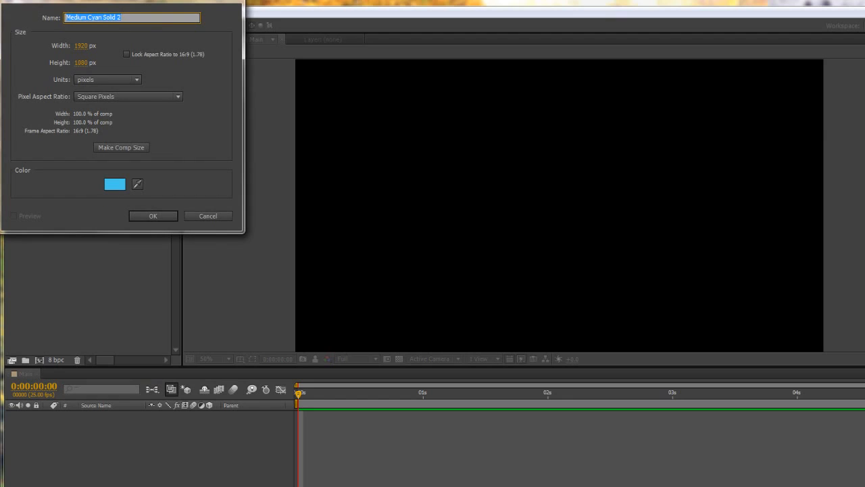
pyautogui.write('Grid')
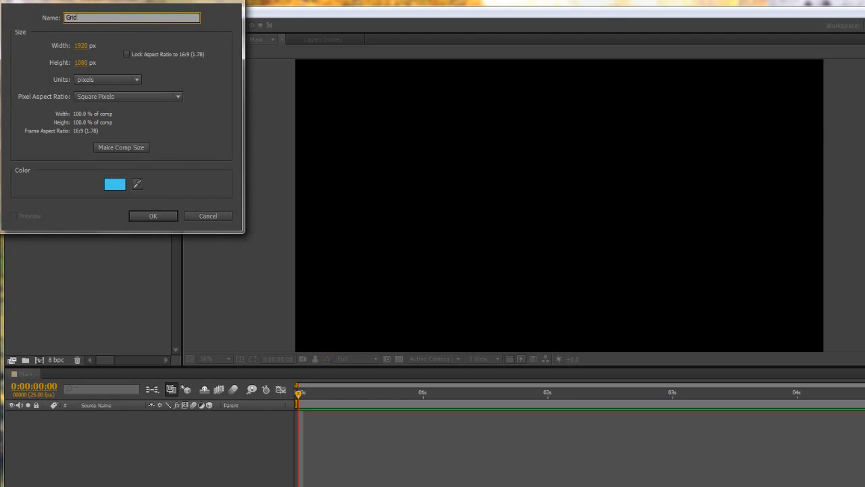
pyautogui.click(153, 216)
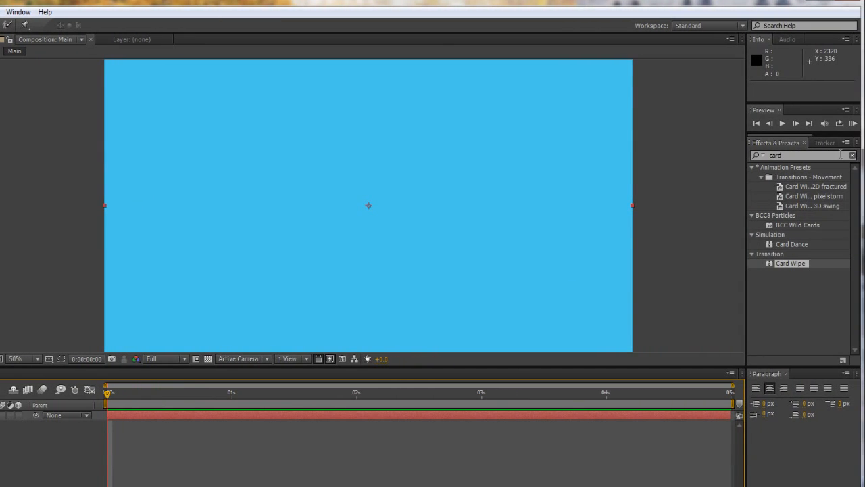
# Apply the Generate > Grid effect to the solid and drag the corner to enlarge its cells
pyautogui.click(852, 154)
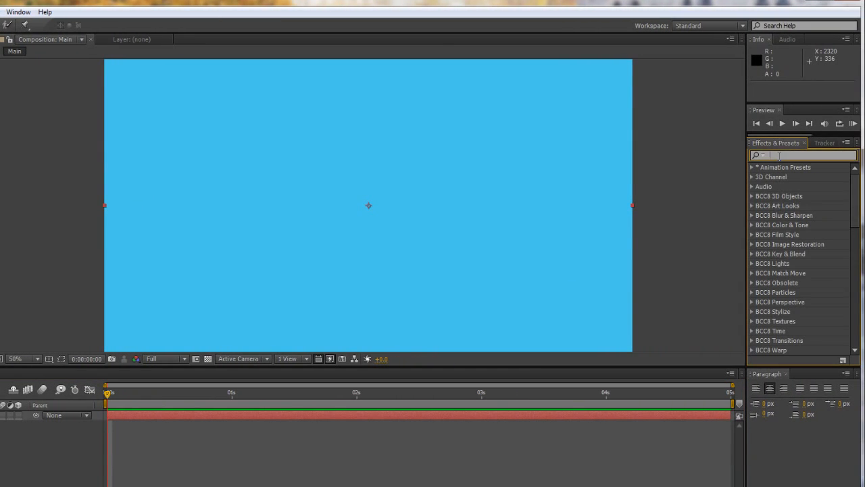
pyautogui.write('grid')
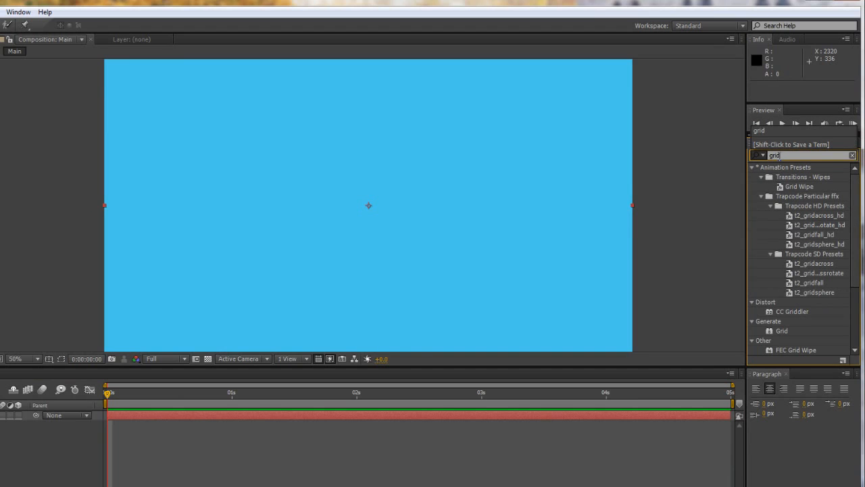
pyautogui.moveTo(774, 322)
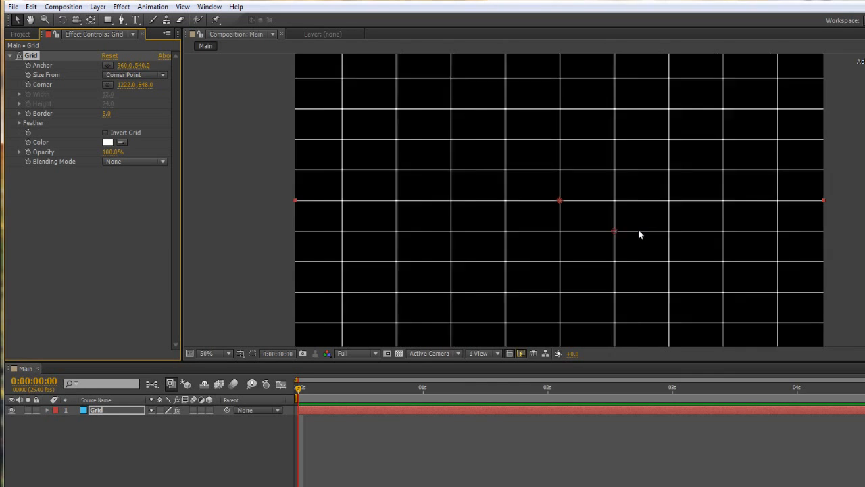
pyautogui.moveTo(613, 230); pyautogui.dragTo(650, 267)
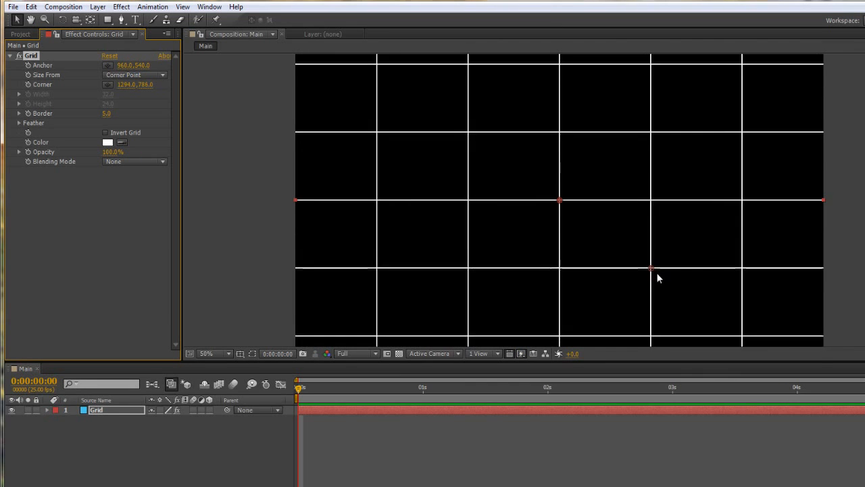
pyautogui.moveTo(651, 277); pyautogui.dragTo(699, 286)
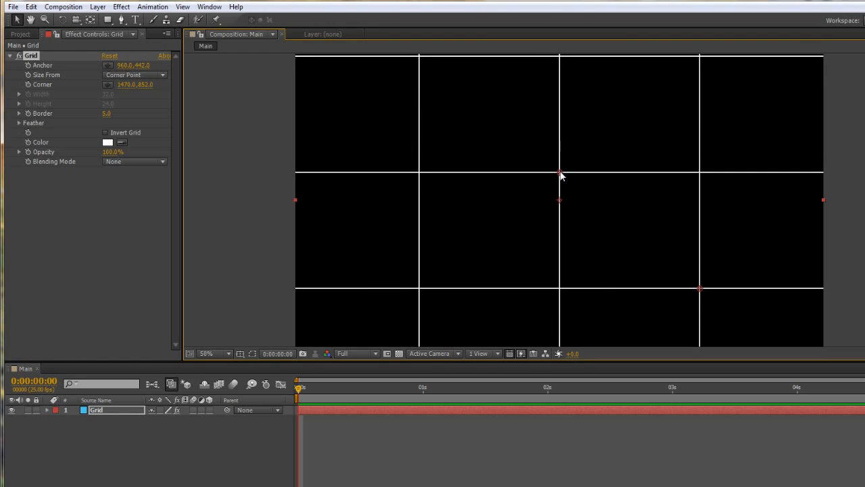
pyautogui.moveTo(4, 321)
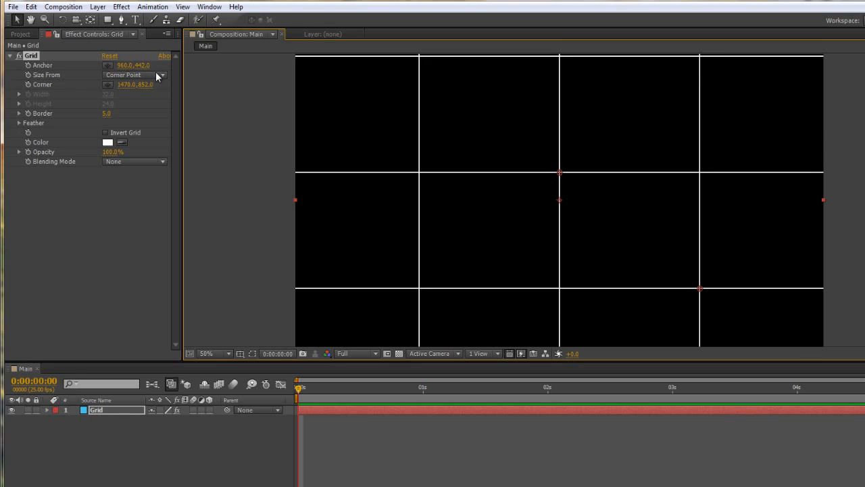
# Size the grid by Width & Height sliders with cell width 480 and height 360
pyautogui.click(134, 74)
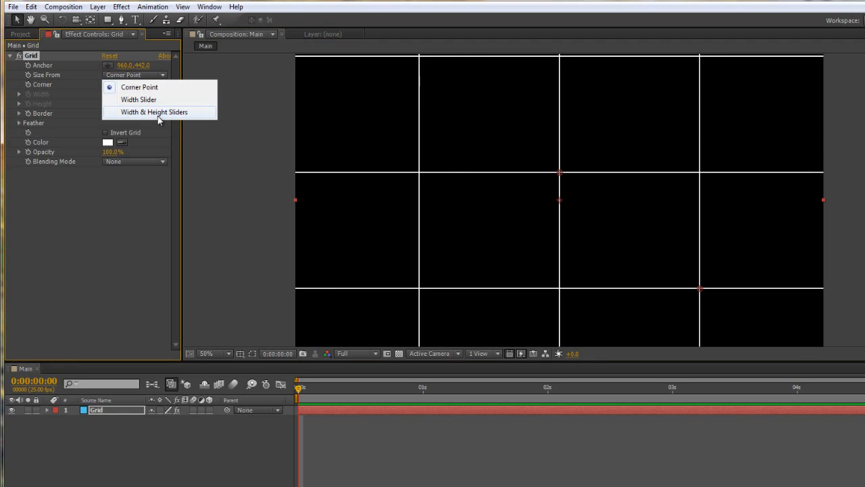
pyautogui.click(154, 111)
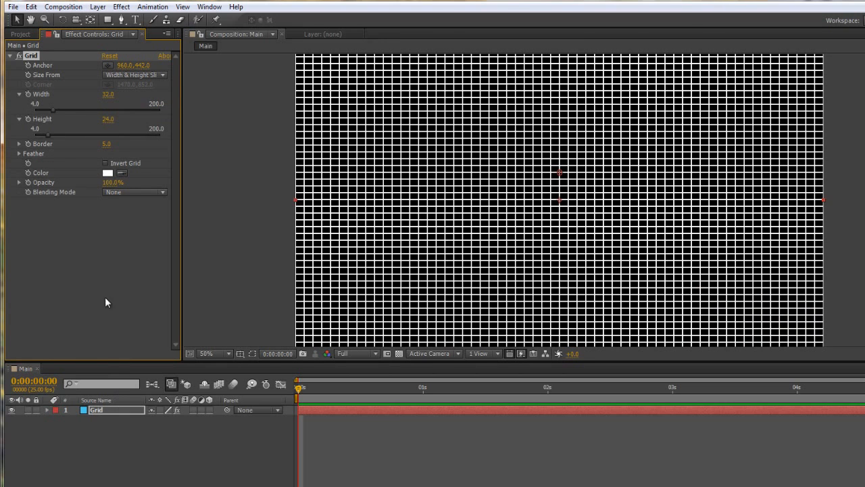
pyautogui.moveTo(75, 193)
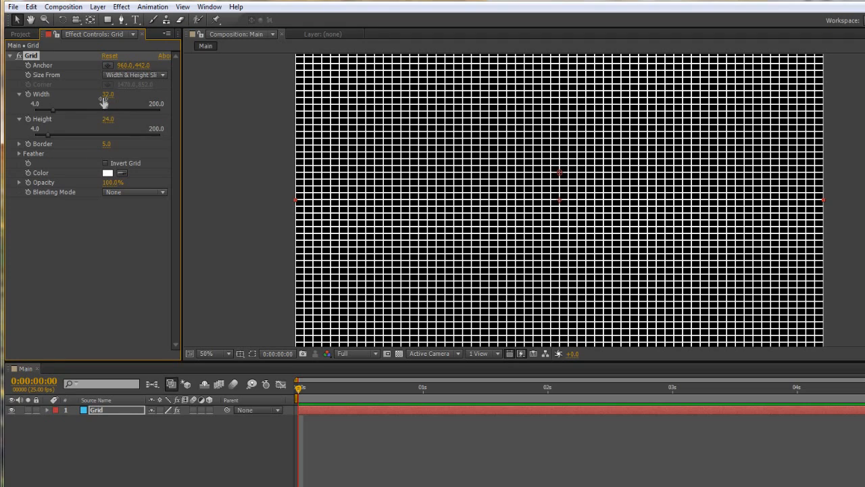
pyautogui.click(109, 94)
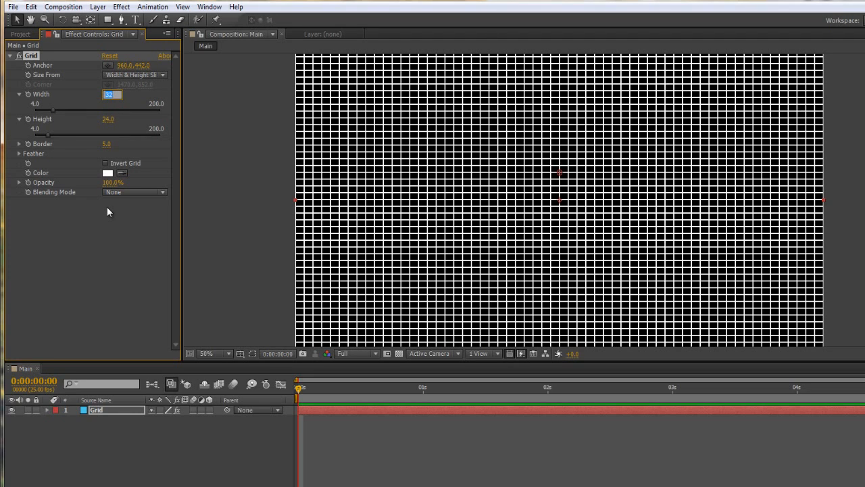
pyautogui.write('480.0')
pyautogui.click(108, 118)
pyautogui.write('360')
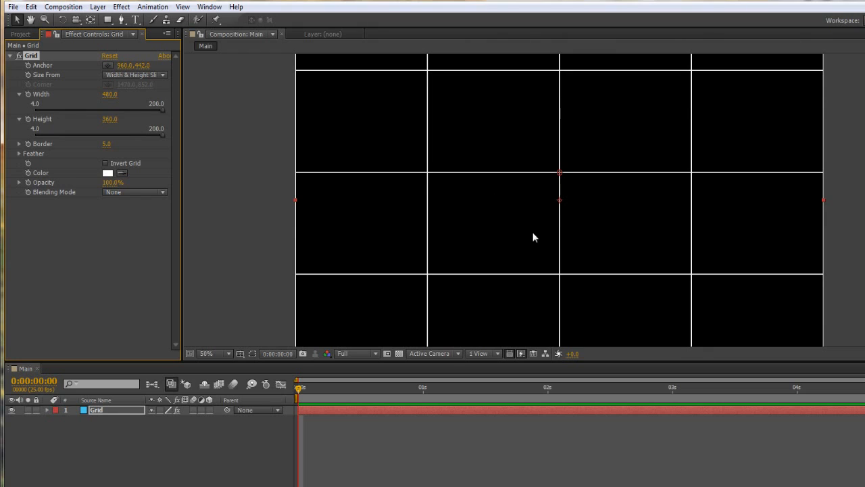
pyautogui.moveTo(561, 176)
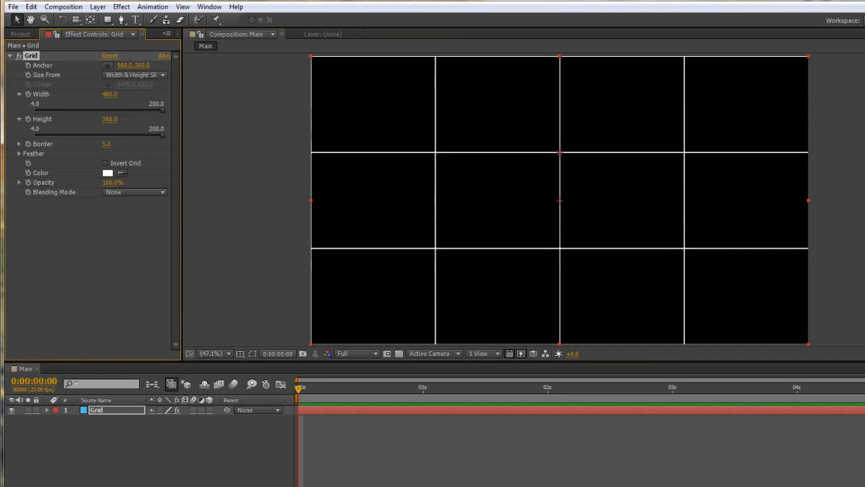
# View the whole composition at 25% to check the 4-by-3 grid anchored at 960,360
pyautogui.click(210, 353)
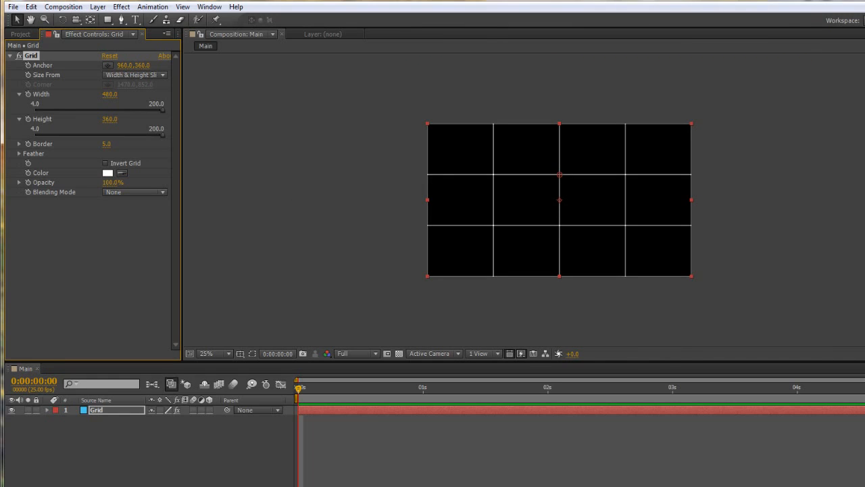
pyautogui.click(206, 354)
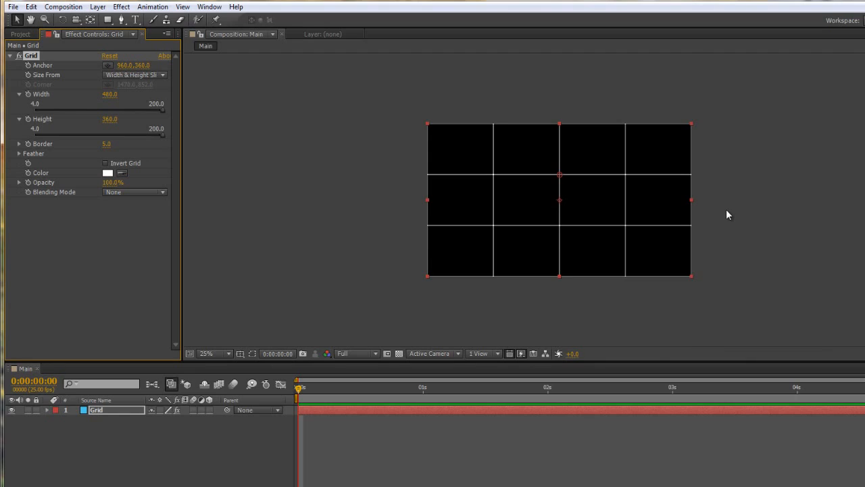
pyautogui.click(133, 65)
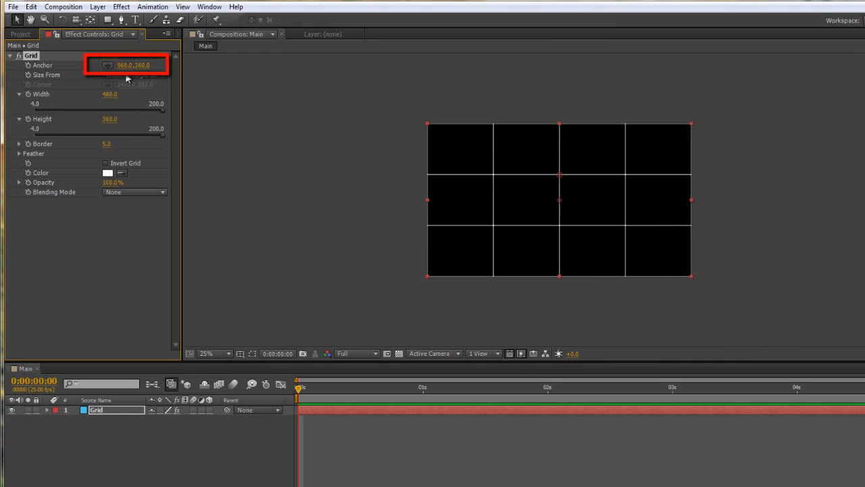
pyautogui.click(214, 353)
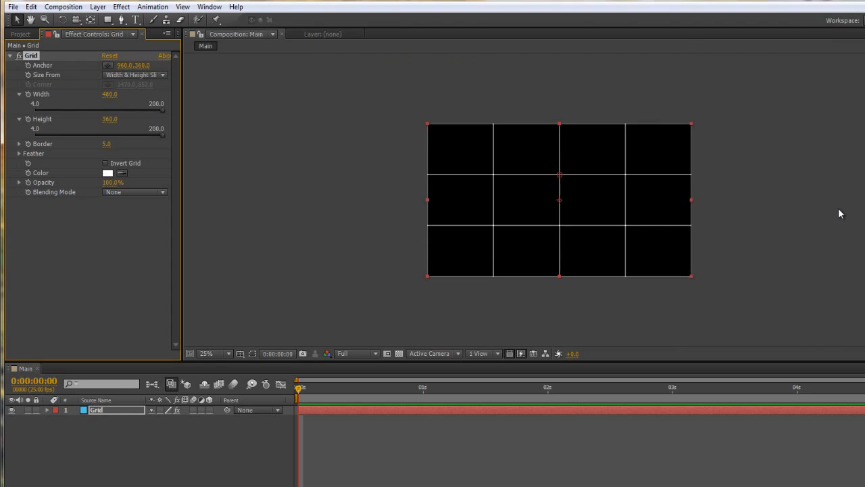
# Thicken the Grid border to about 6.6, checking at 25% and 50% magnification
pyautogui.click(228, 353)
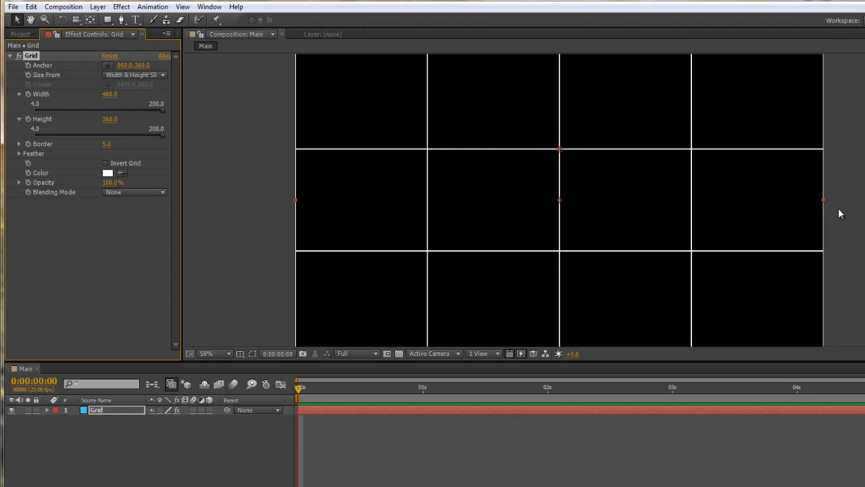
pyautogui.click(215, 353)
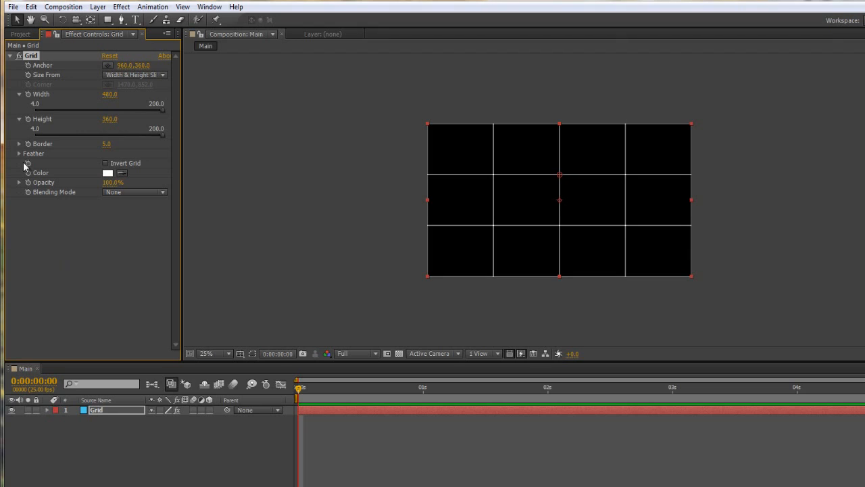
pyautogui.click(19, 143)
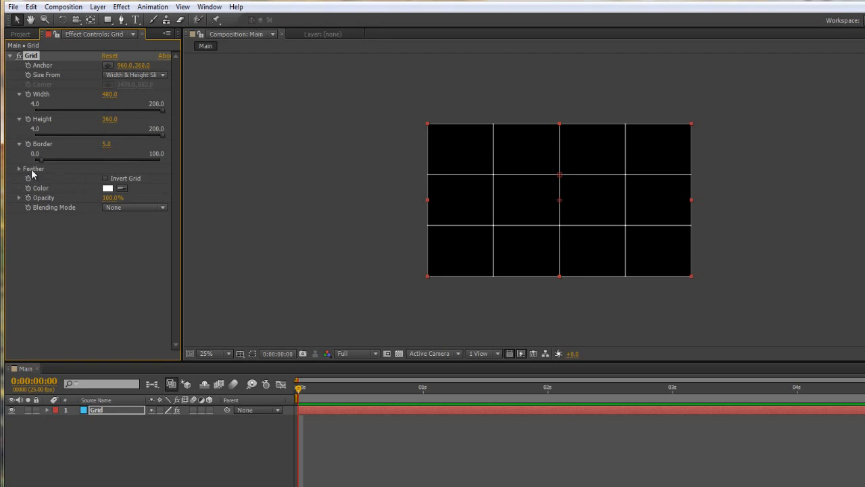
pyautogui.moveTo(39, 159); pyautogui.dragTo(52, 160)
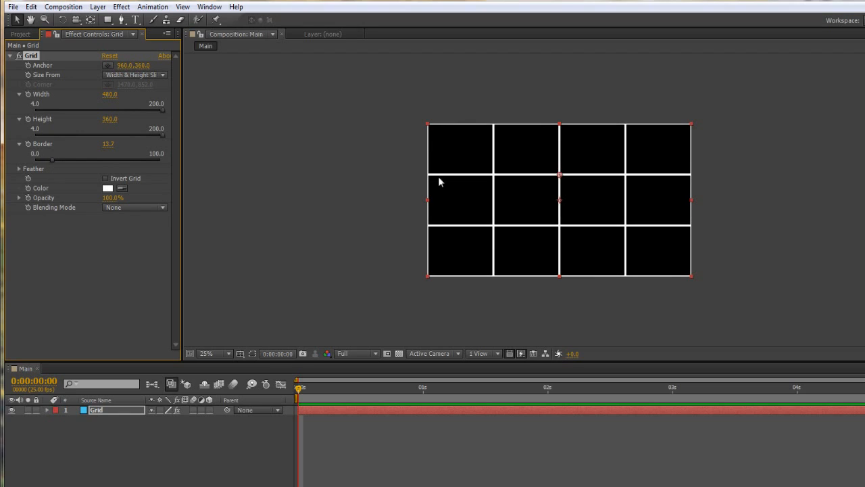
pyautogui.click(206, 354)
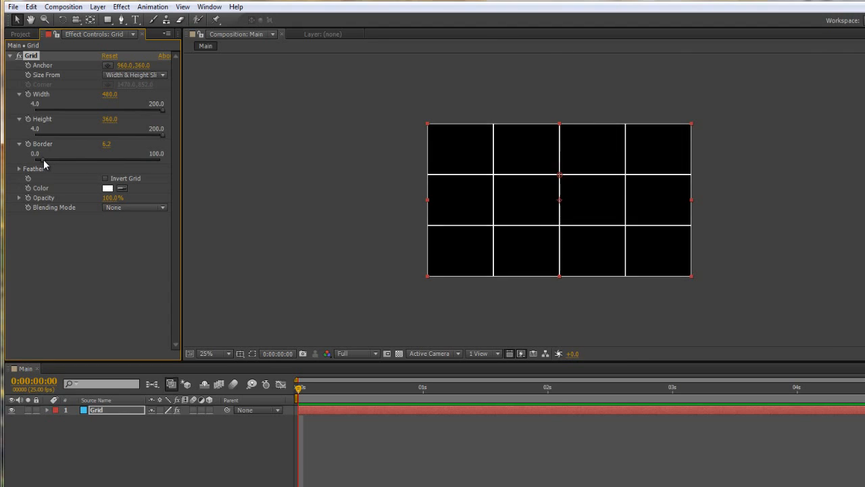
pyautogui.click(206, 353)
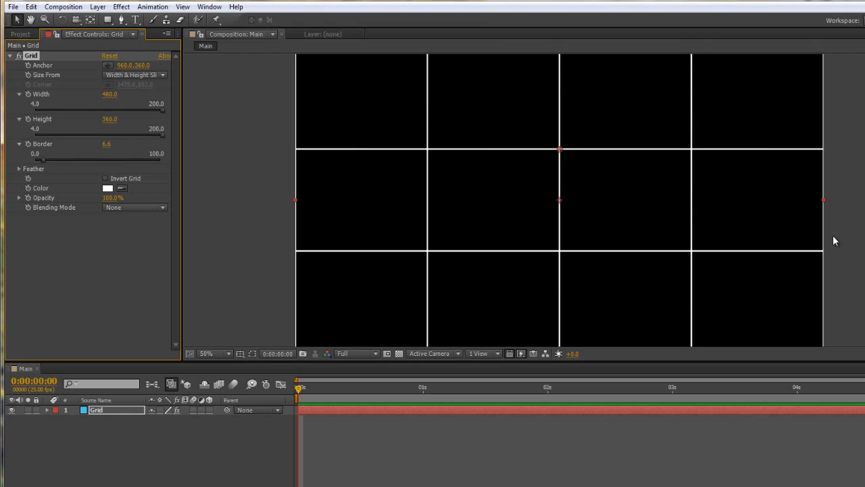
pyautogui.click(207, 354)
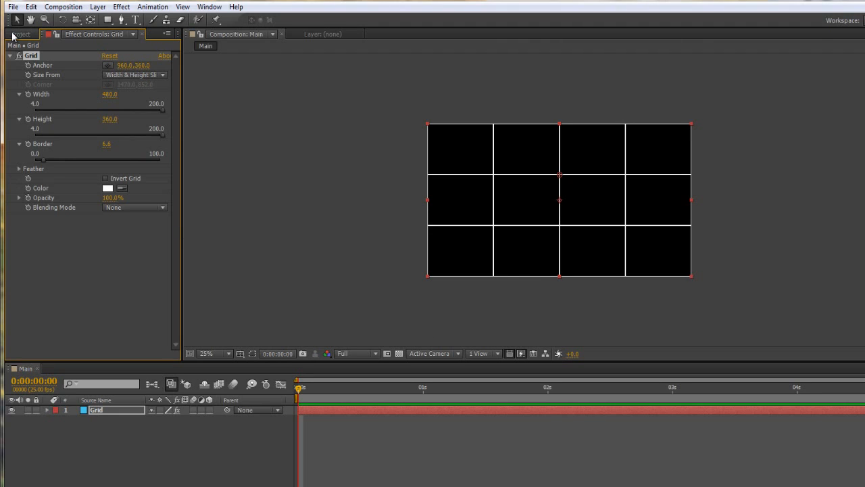
# Drag Pic 1–12 from the Comps folder into Main and place each photo in a grid cell
pyautogui.click(21, 34)
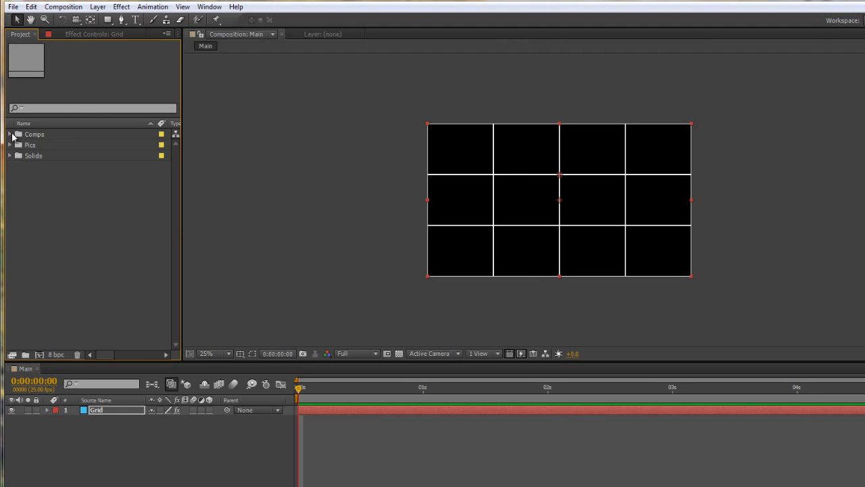
pyautogui.click(10, 134)
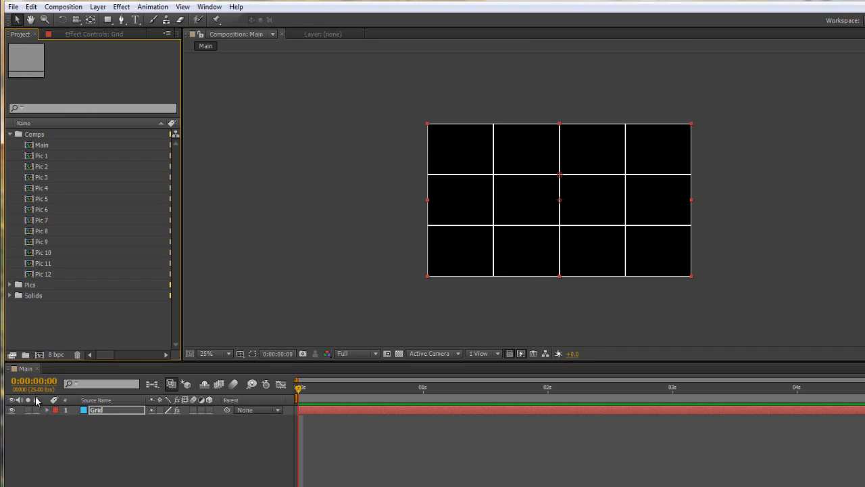
pyautogui.click(42, 155)
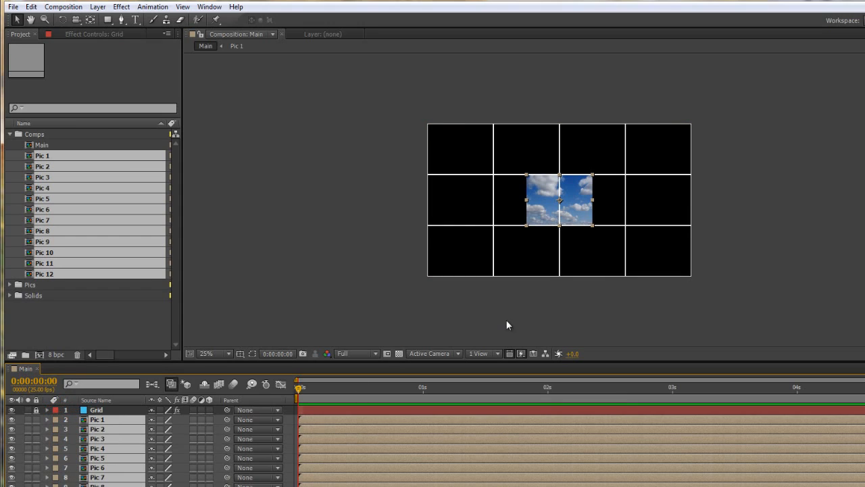
pyautogui.moveTo(578, 214)
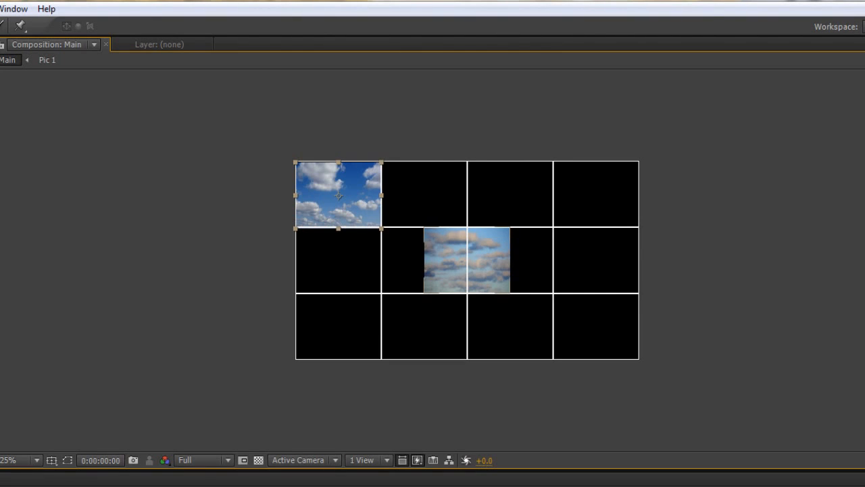
pyautogui.moveTo(337, 193); pyautogui.dragTo(439, 194)
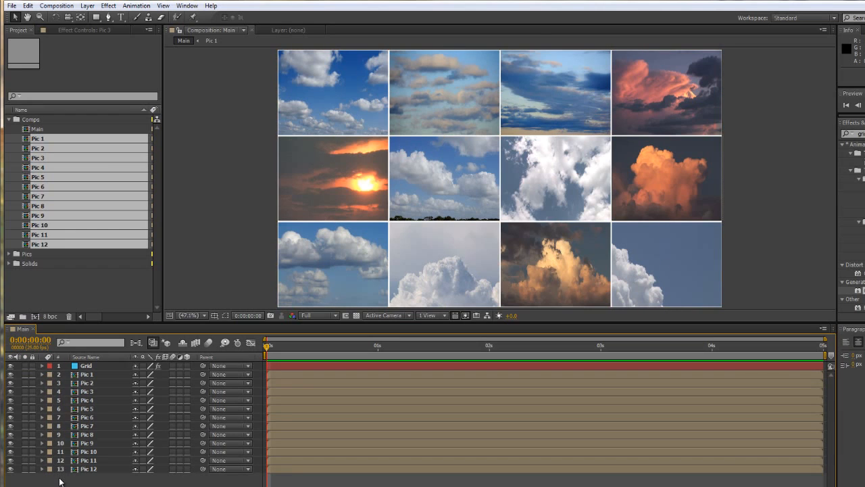
# Pre-compose all thirteen Main layers into a new comp named Grid, moving all attributes
pyautogui.press('ctrl+a')
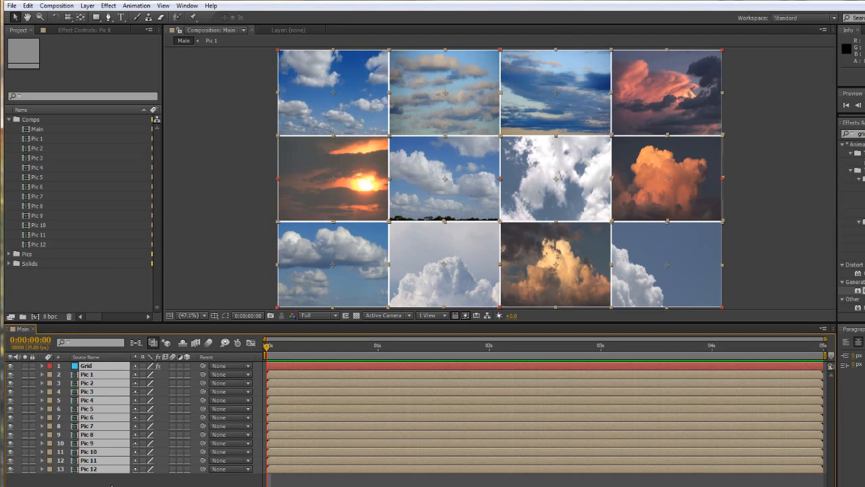
pyautogui.rightClick(98, 417)
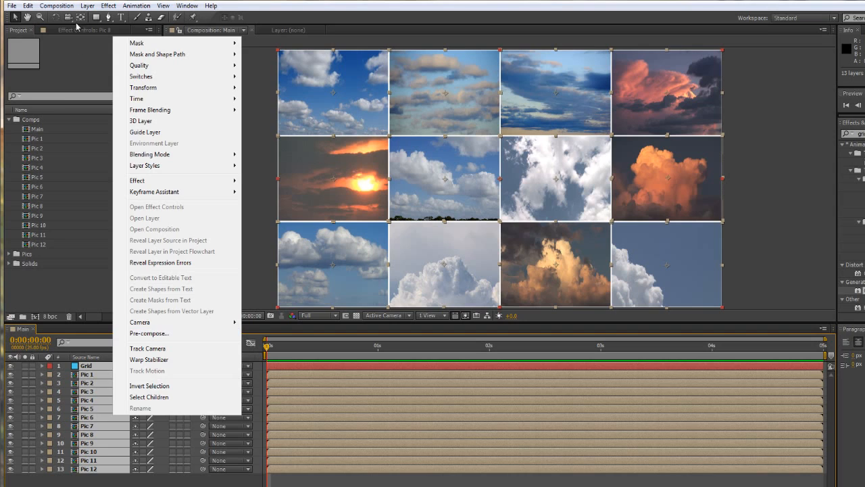
pyautogui.click(87, 5)
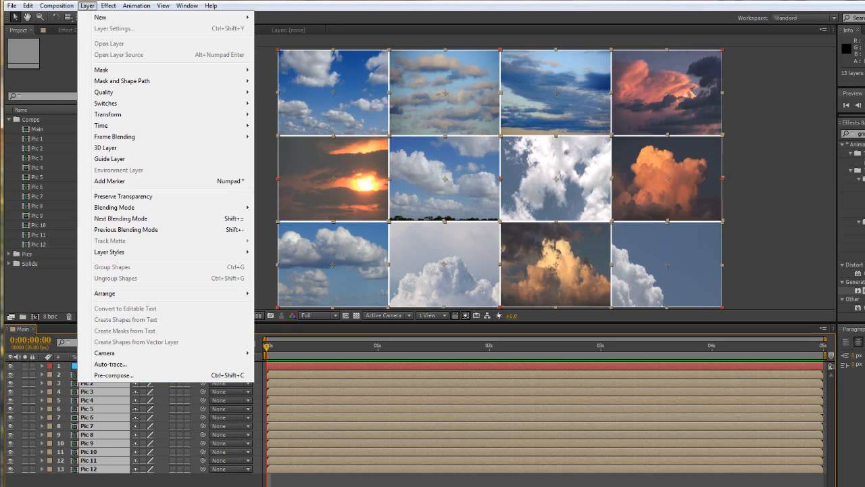
pyautogui.click(113, 375)
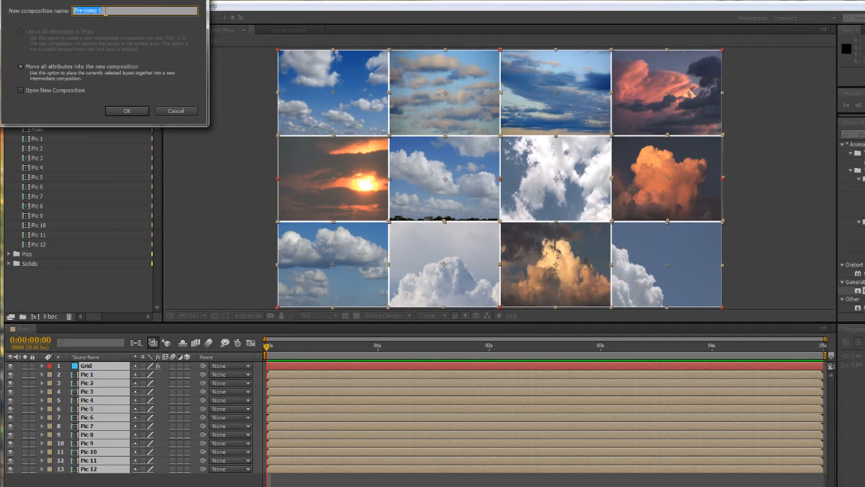
pyautogui.write('Grid')
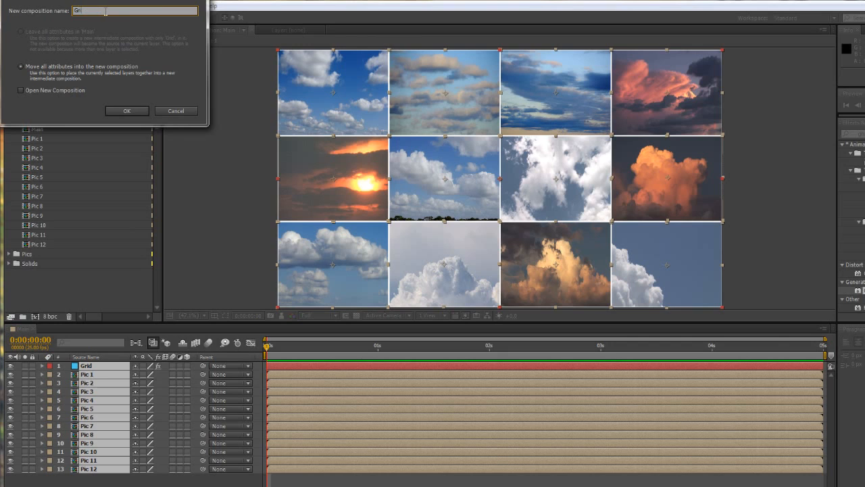
pyautogui.click(127, 110)
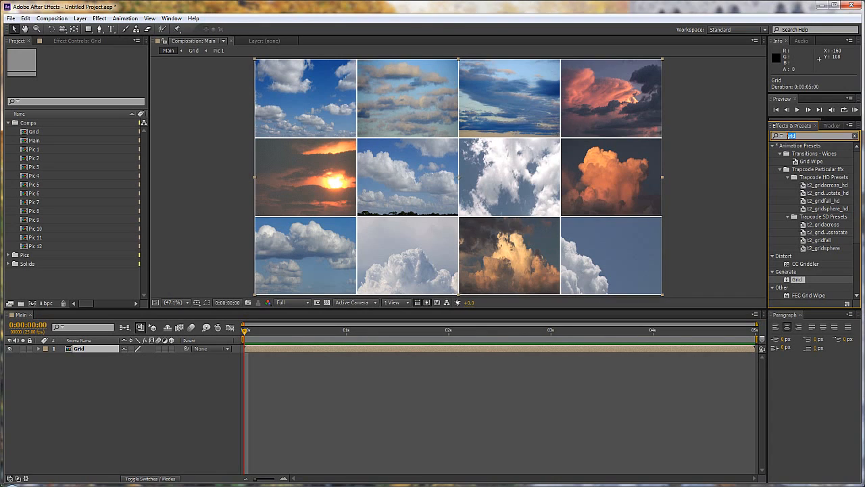
# Apply Card Wipe to the Grid layer with 3 rows, 4 columns and 100% completion
pyautogui.write('card')
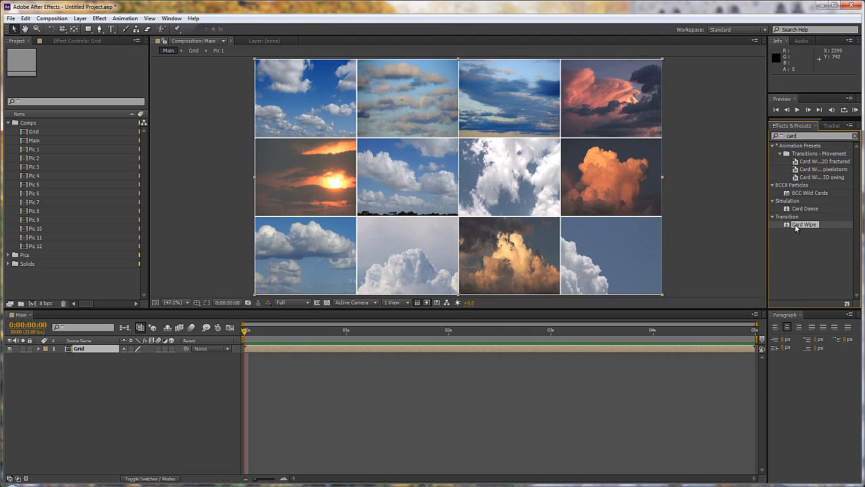
pyautogui.doubleClick(804, 223)
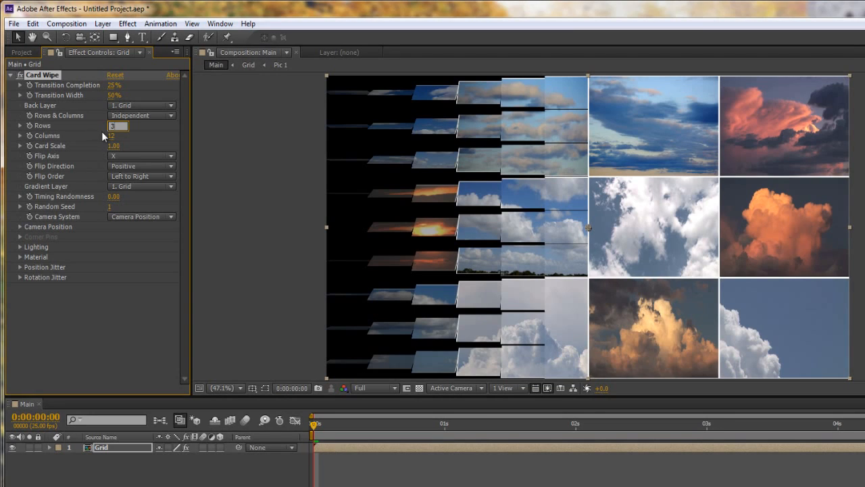
pyautogui.click(118, 135)
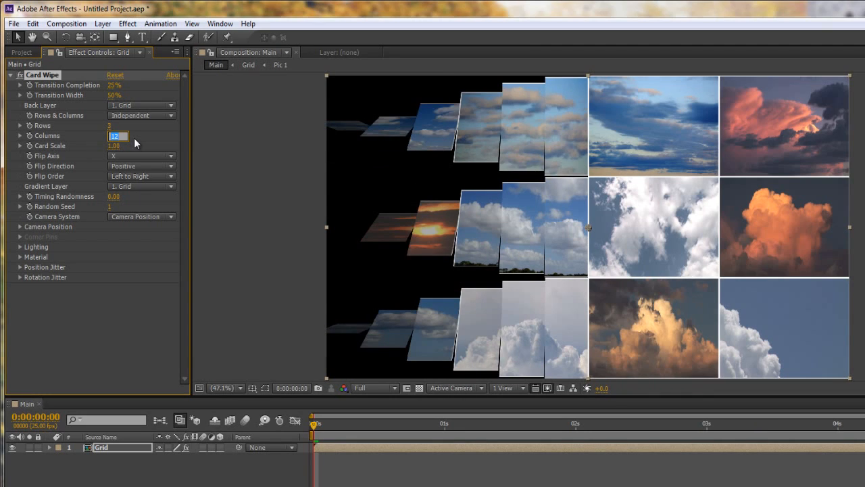
pyautogui.write('4')
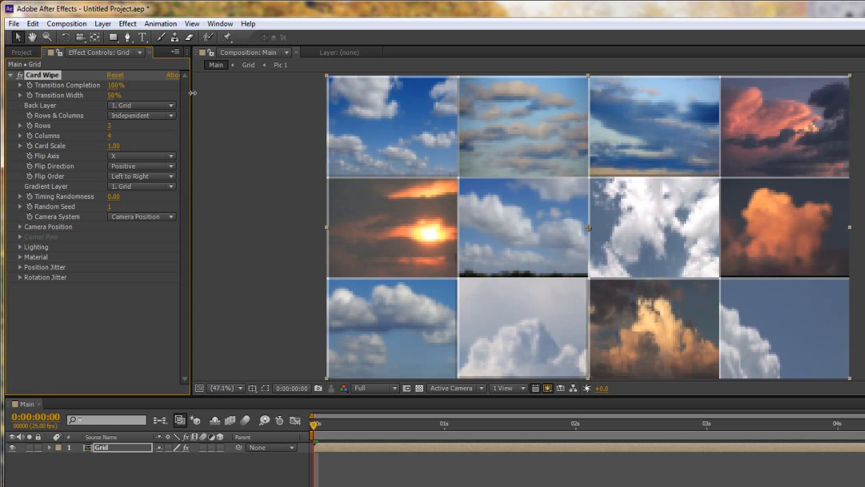
pyautogui.moveTo(114, 85); pyautogui.dragTo(115, 84)
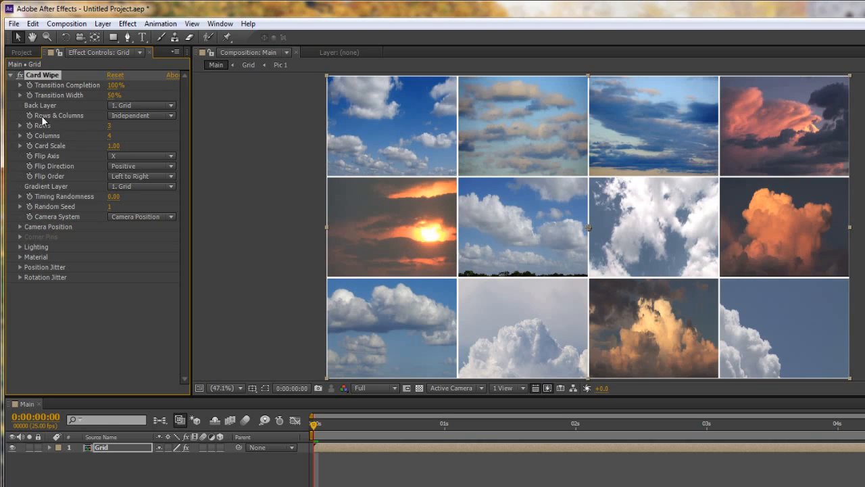
pyautogui.moveTo(50, 196)
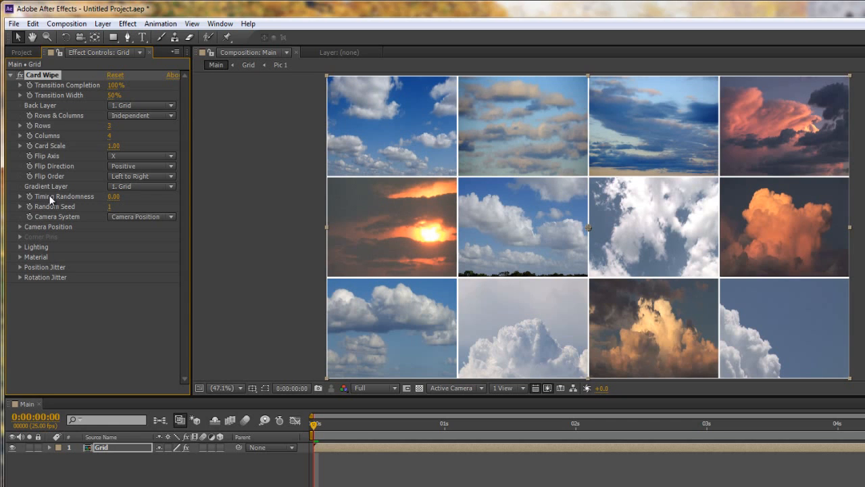
pyautogui.moveTo(53, 201)
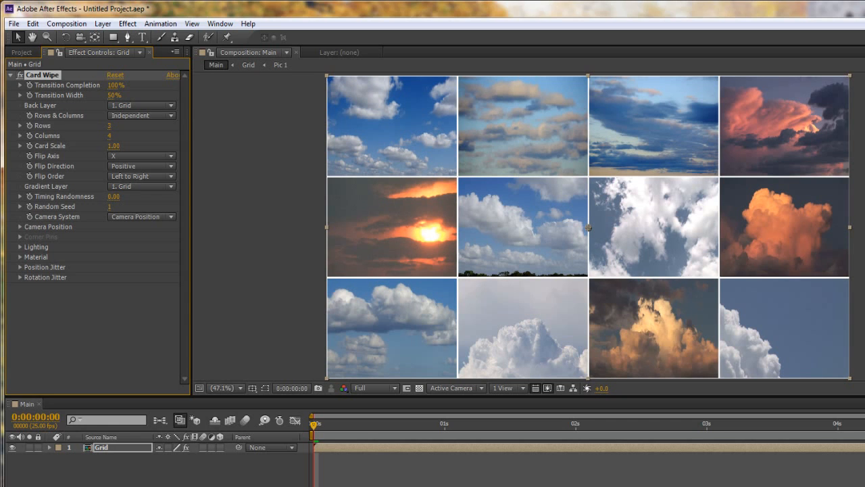